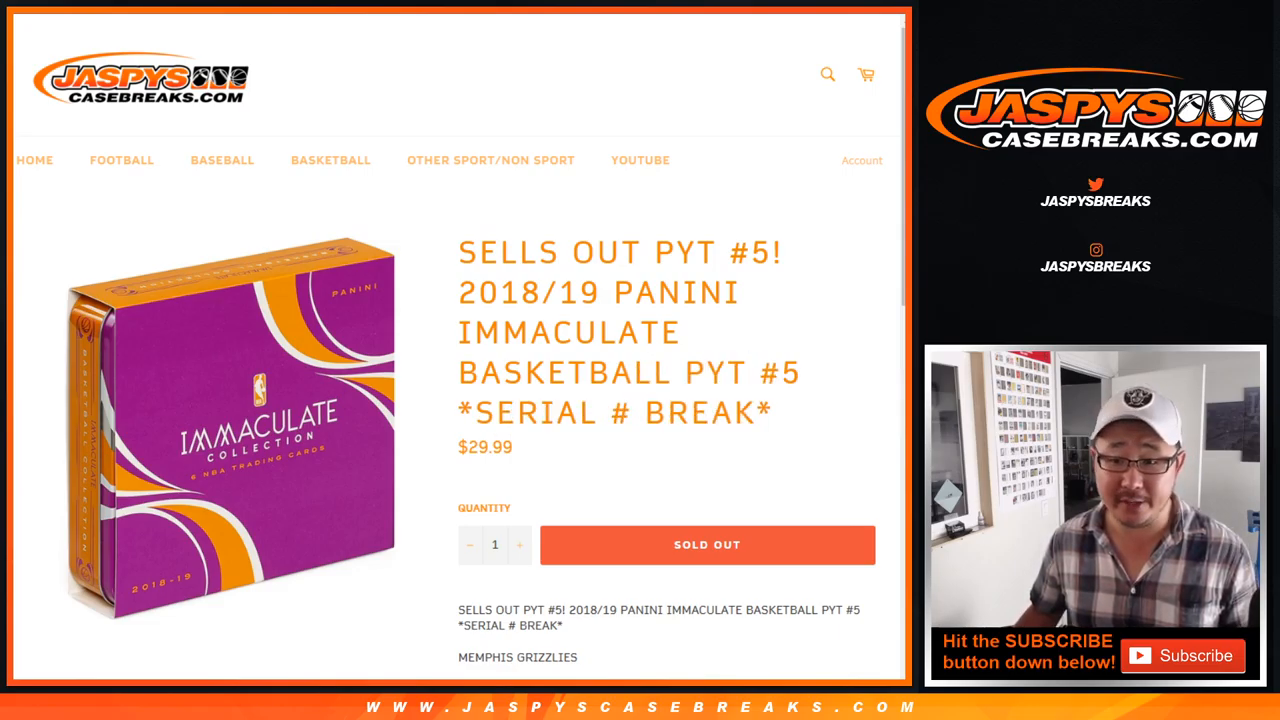
Step: Read the 2018/19 Immaculate Basketball PYT #5 description, then go to the List Randomizer with numbers
scroll("down", 3)
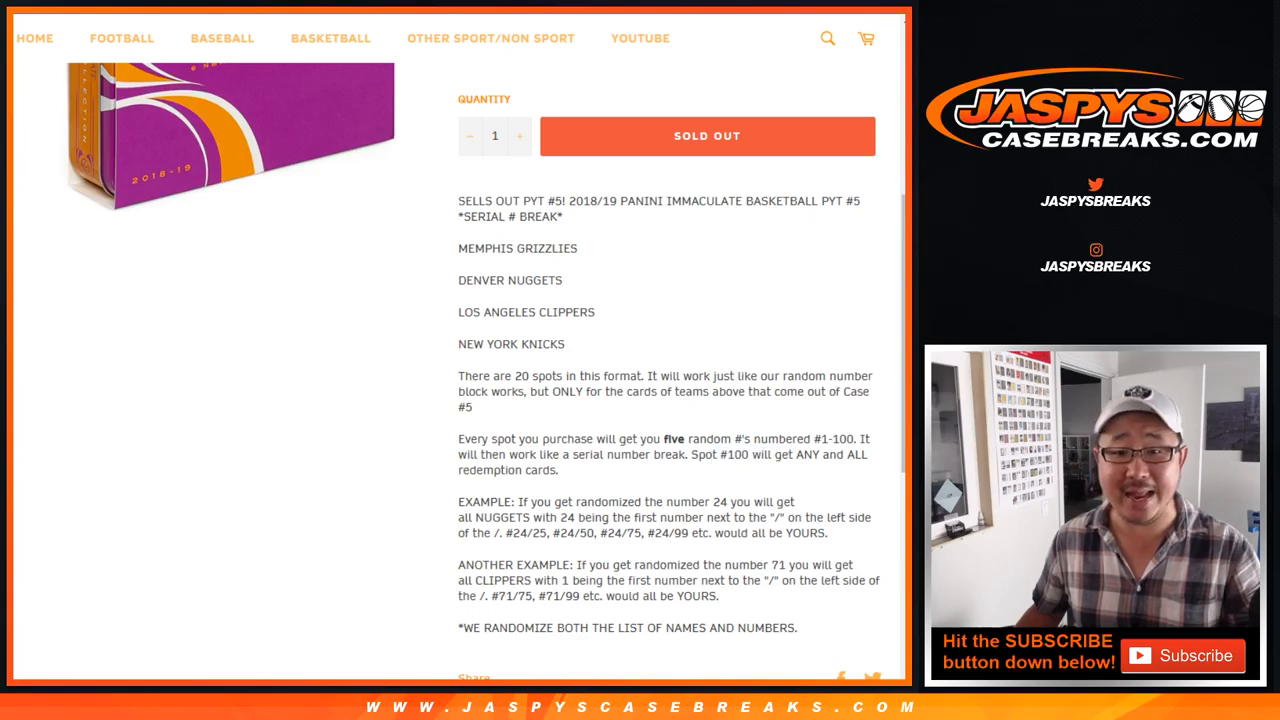
left_click_drag(503, 248, 563, 343)
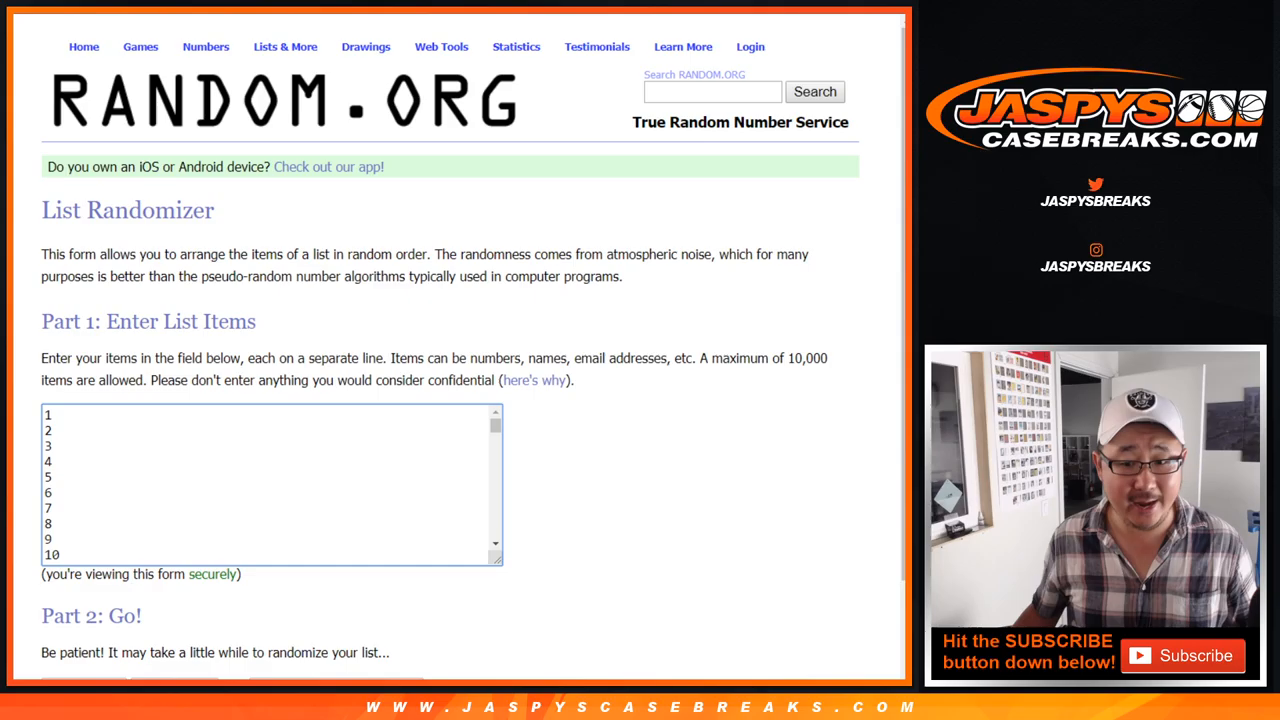
Step: Confirm the list holds numbers 1 through 100, then bring up the two-dice Dice Roller
scroll("down", 3)
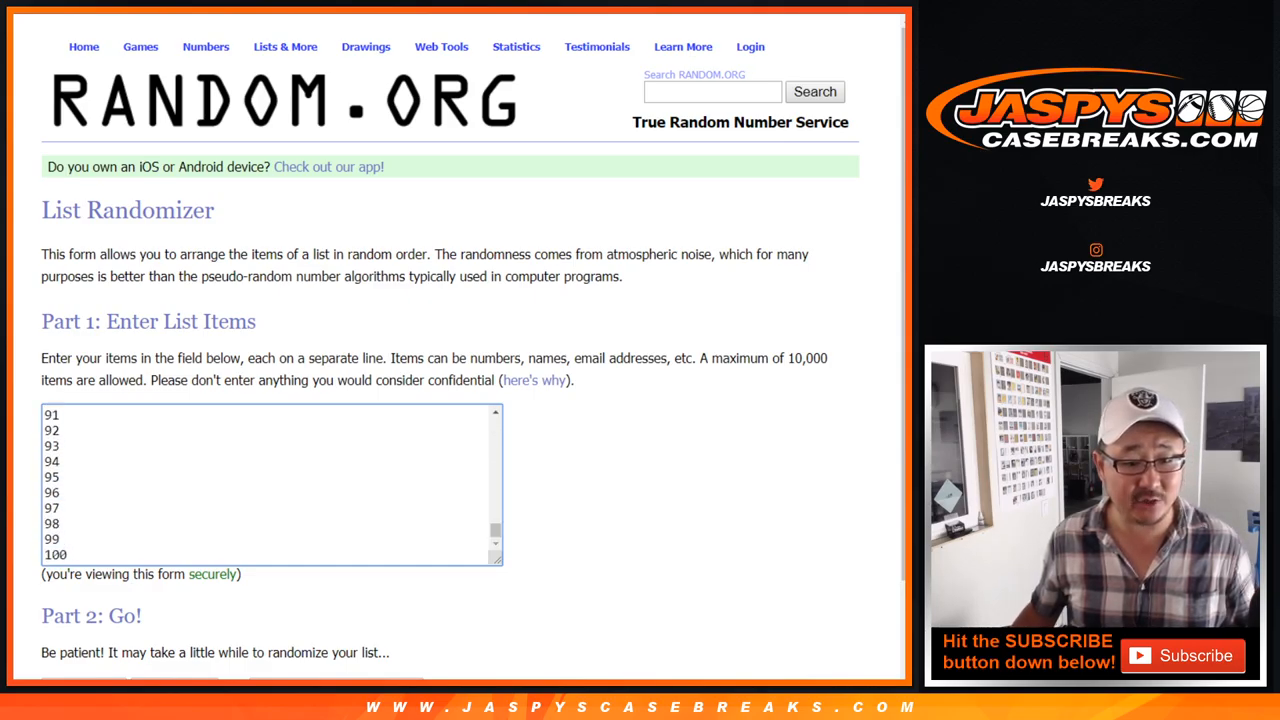
left_click(441, 46)
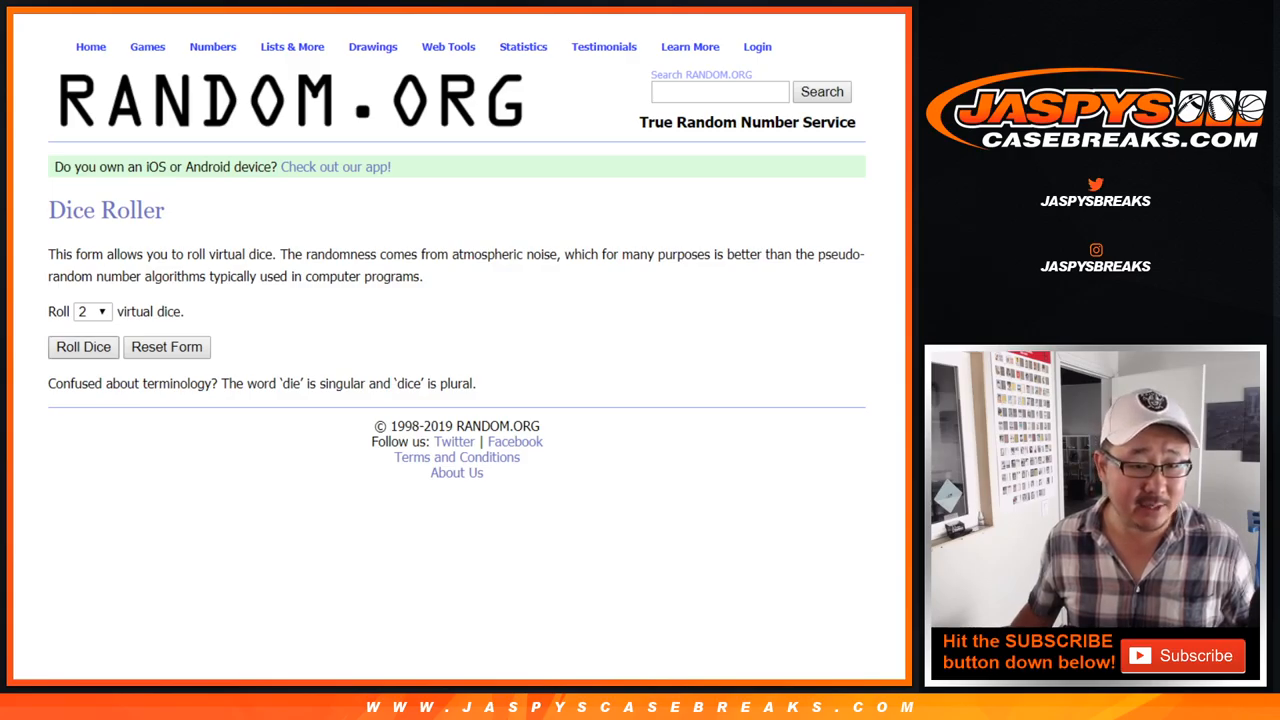
Step: Reshuffle the 100 buyer names repeatedly and paste the final order into the empty sheet
left_click(83, 346)
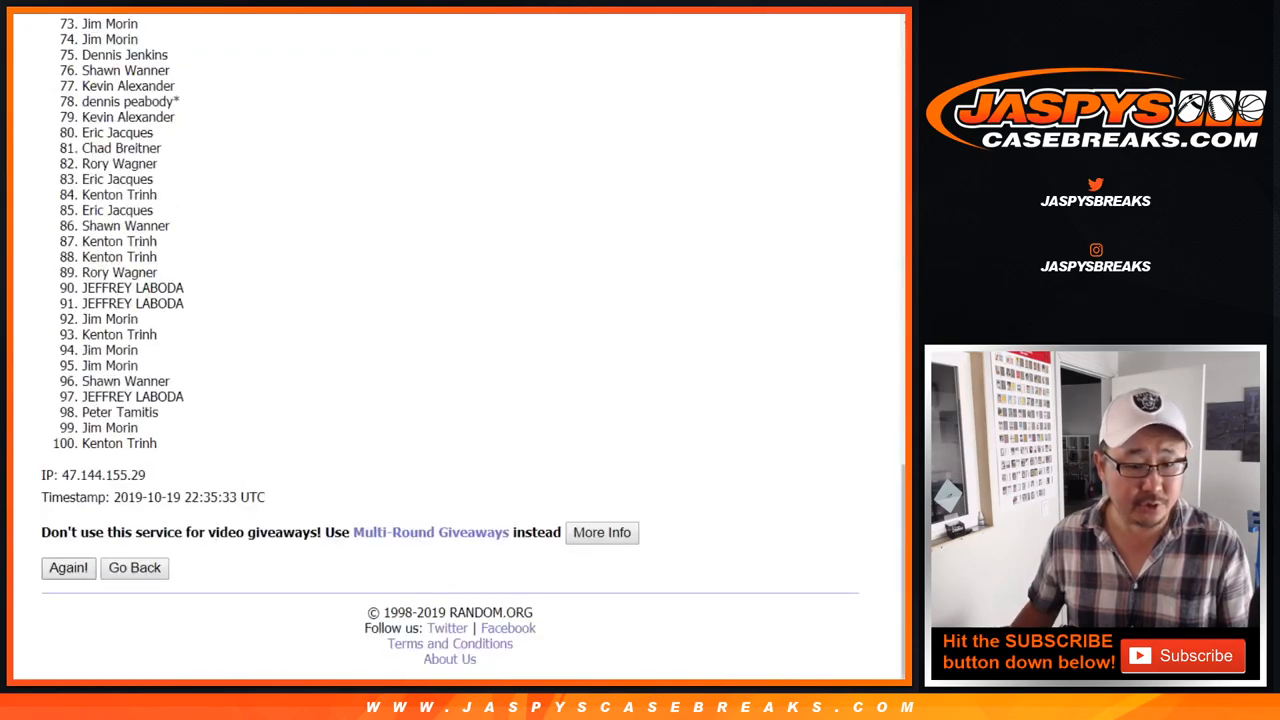
left_click(68, 567)
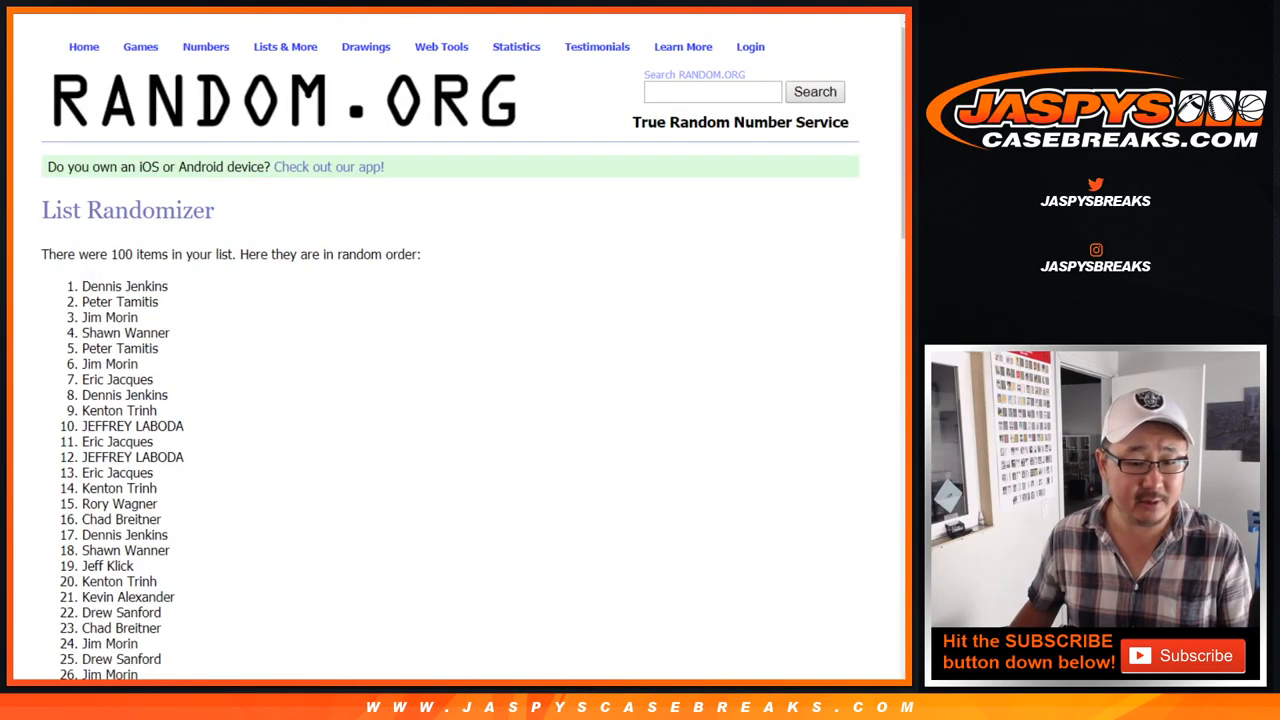
scroll("down", 3)
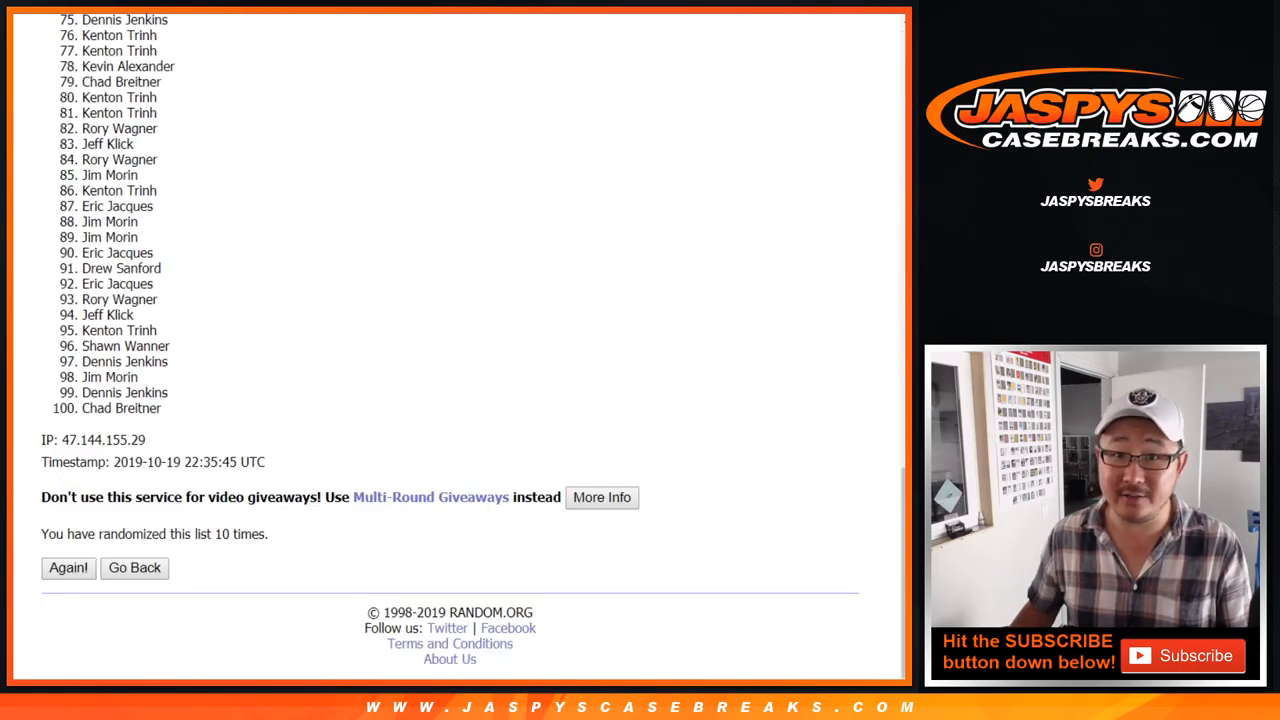
left_click(68, 567)
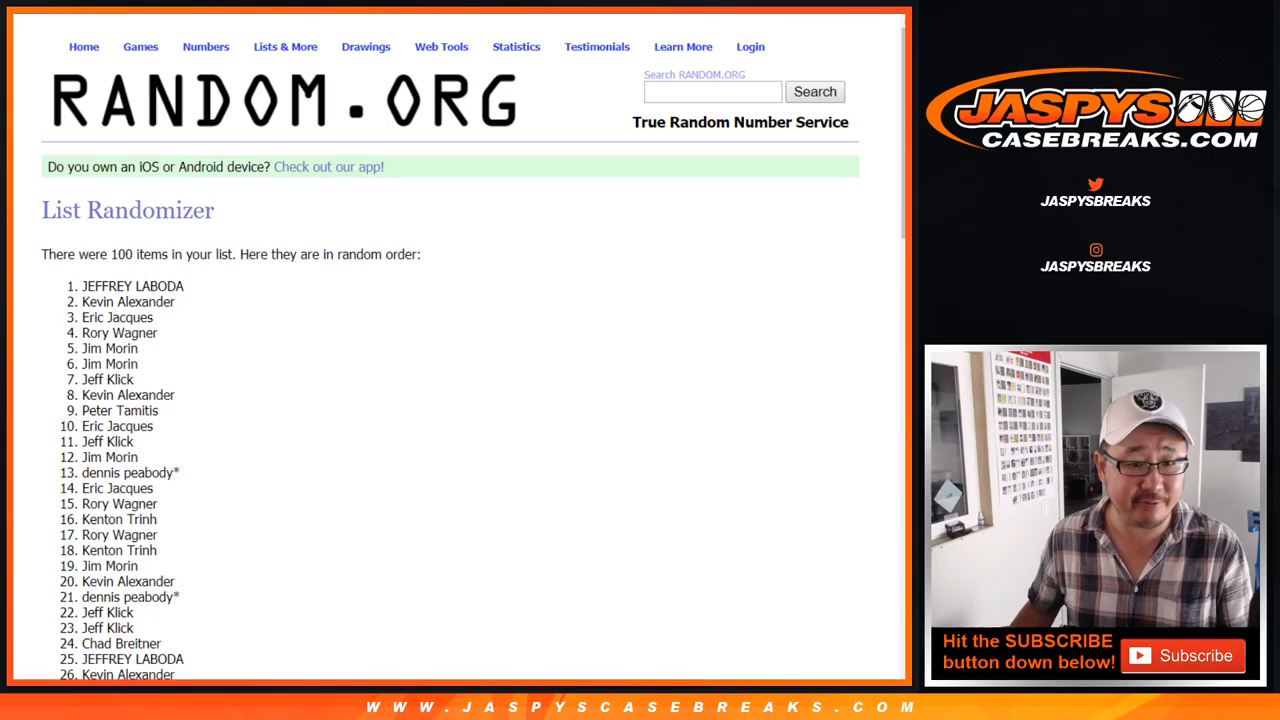
scroll("down", 3)
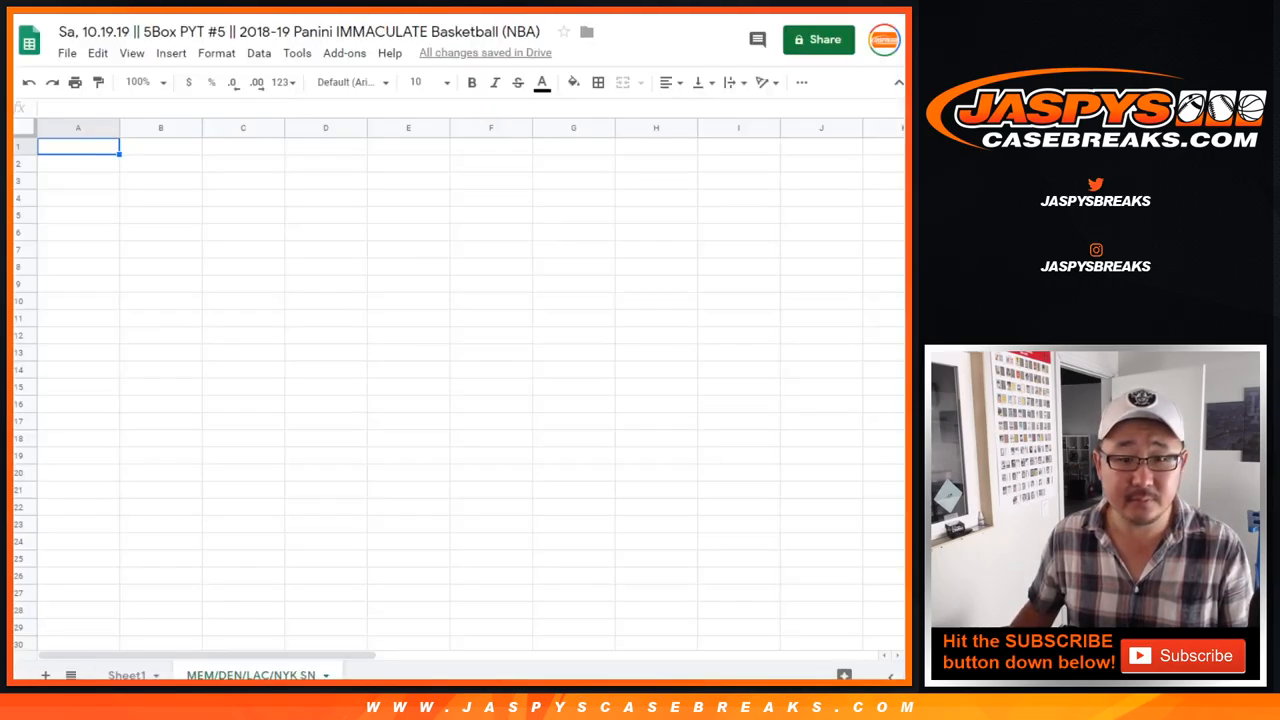
right_click(78, 147)
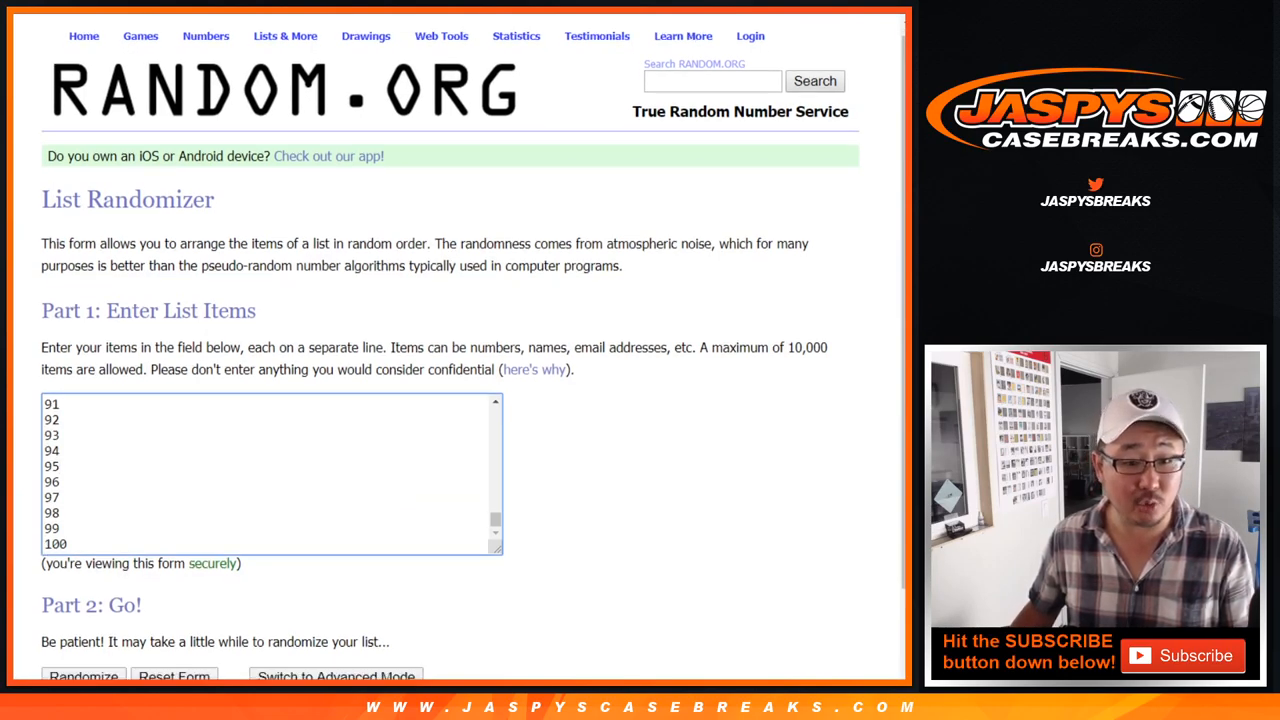
Step: Randomize numbers 1–100 eleven times, ending with the order 85, 60, 59, 17…
left_click(83, 676)
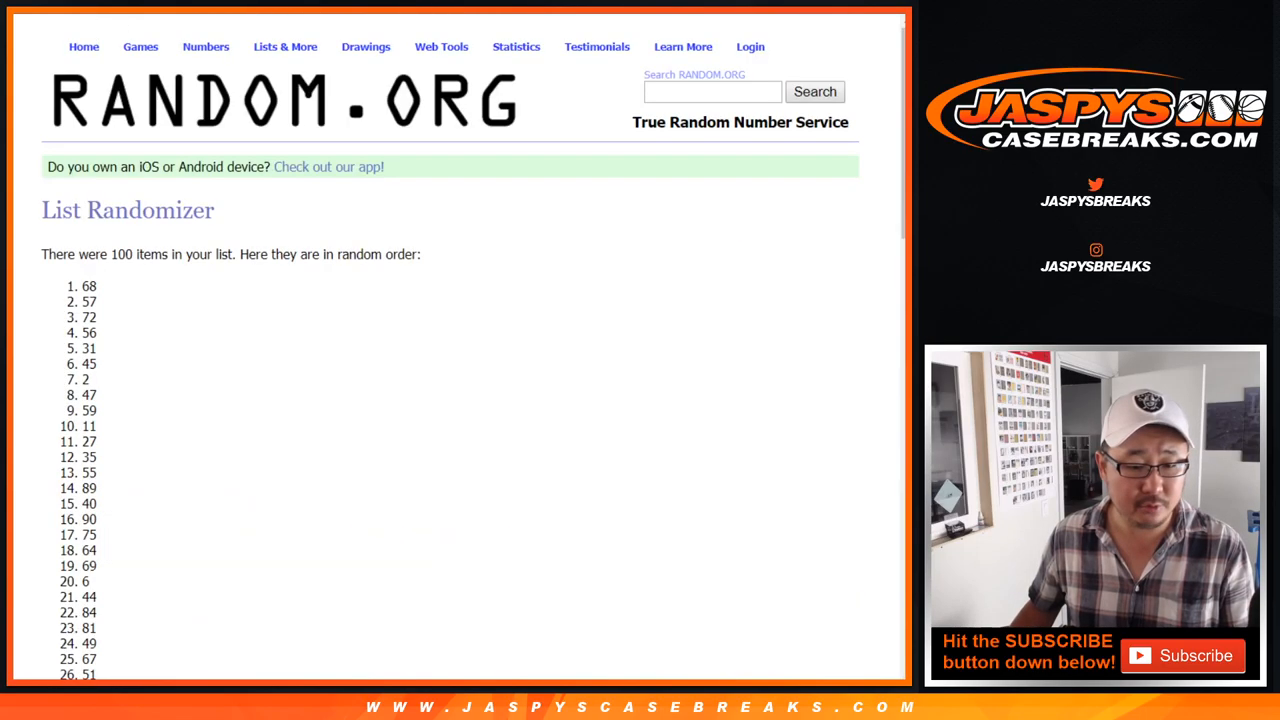
scroll("down", 3)
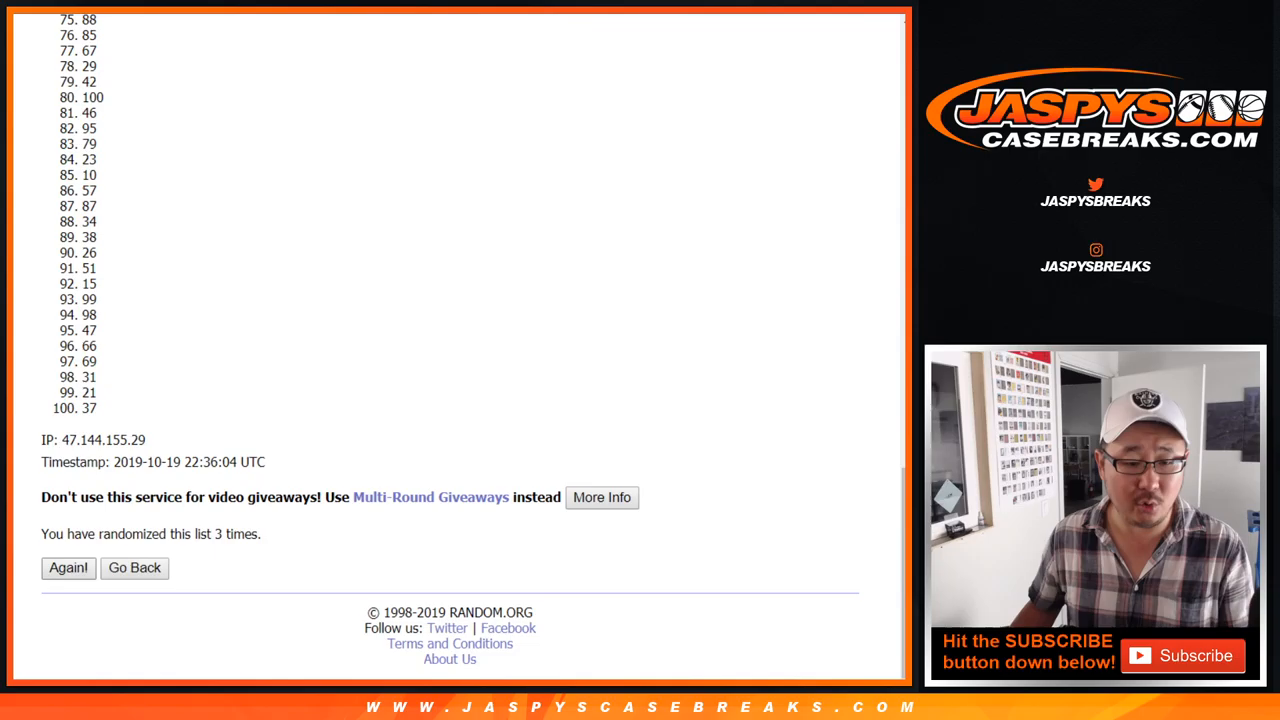
left_click(67, 567)
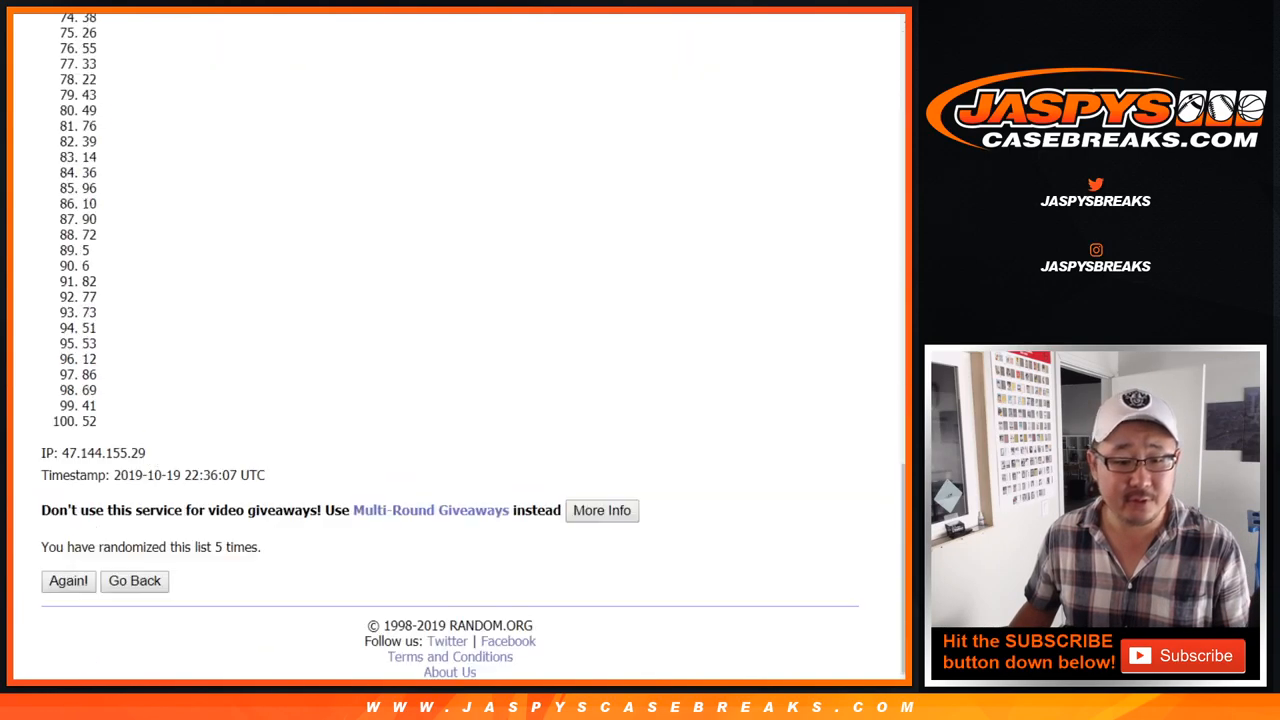
left_click(68, 581)
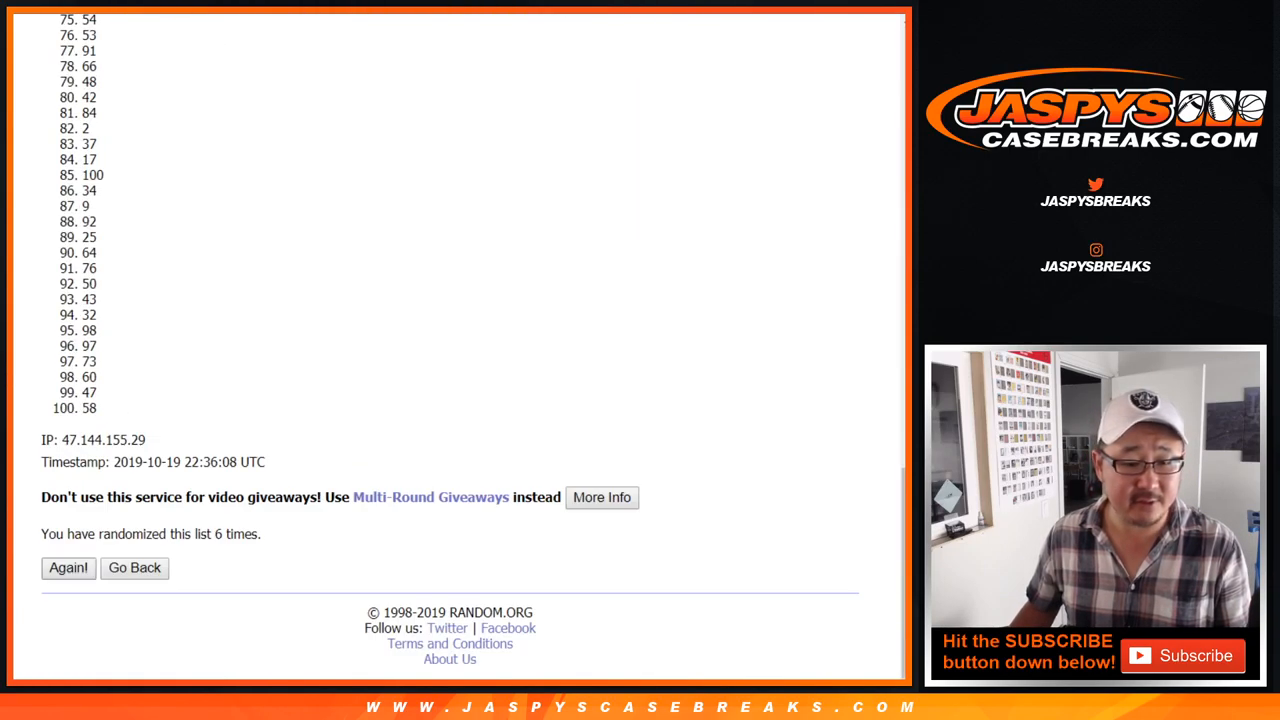
left_click(68, 567)
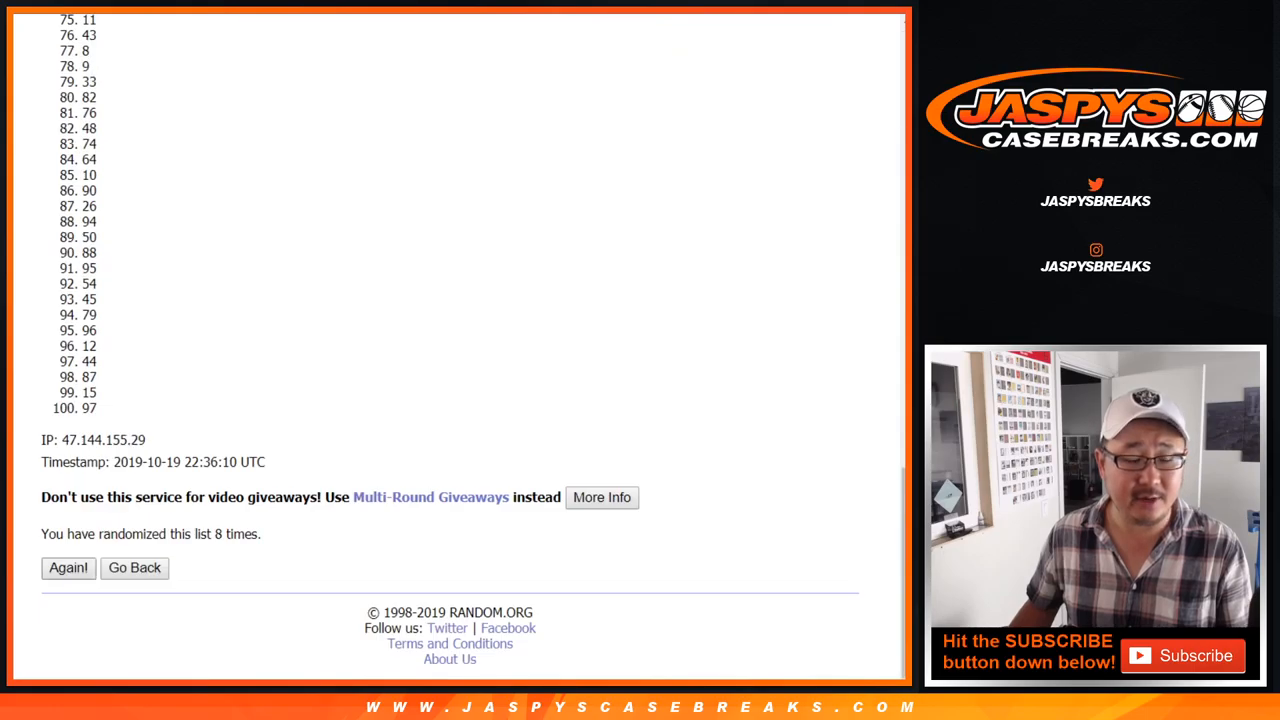
left_click(67, 567)
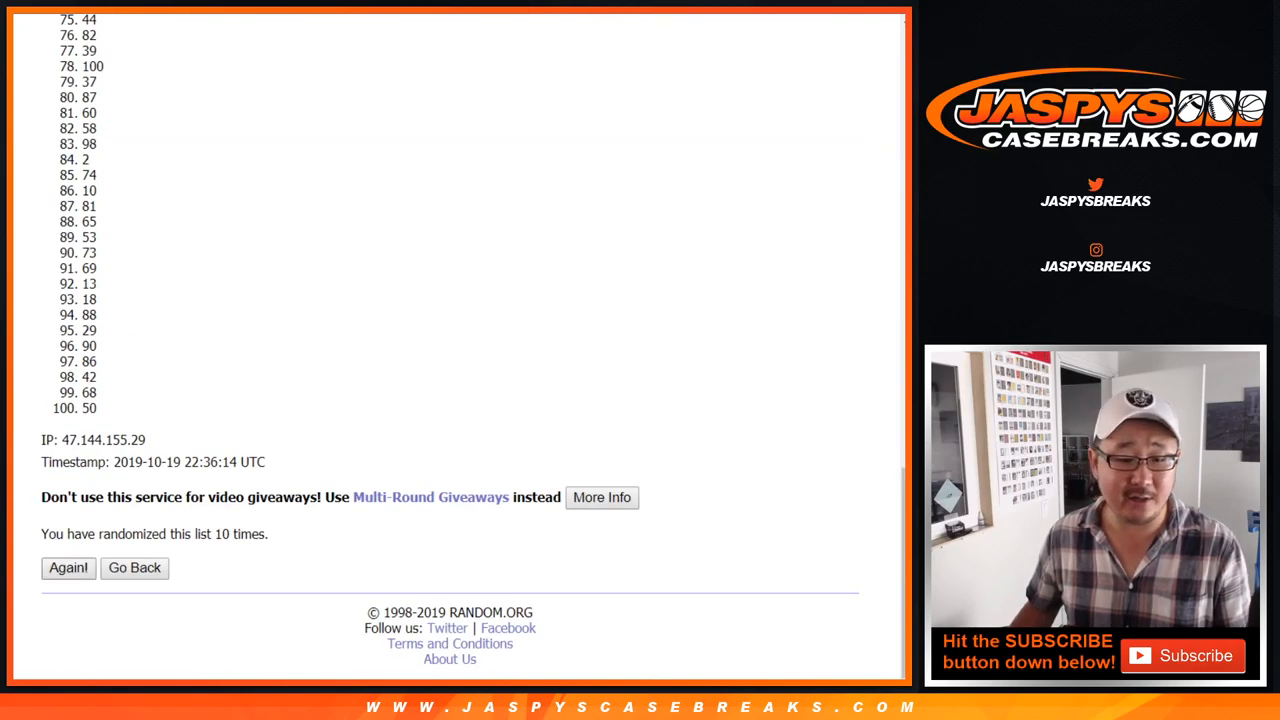
left_click(67, 567)
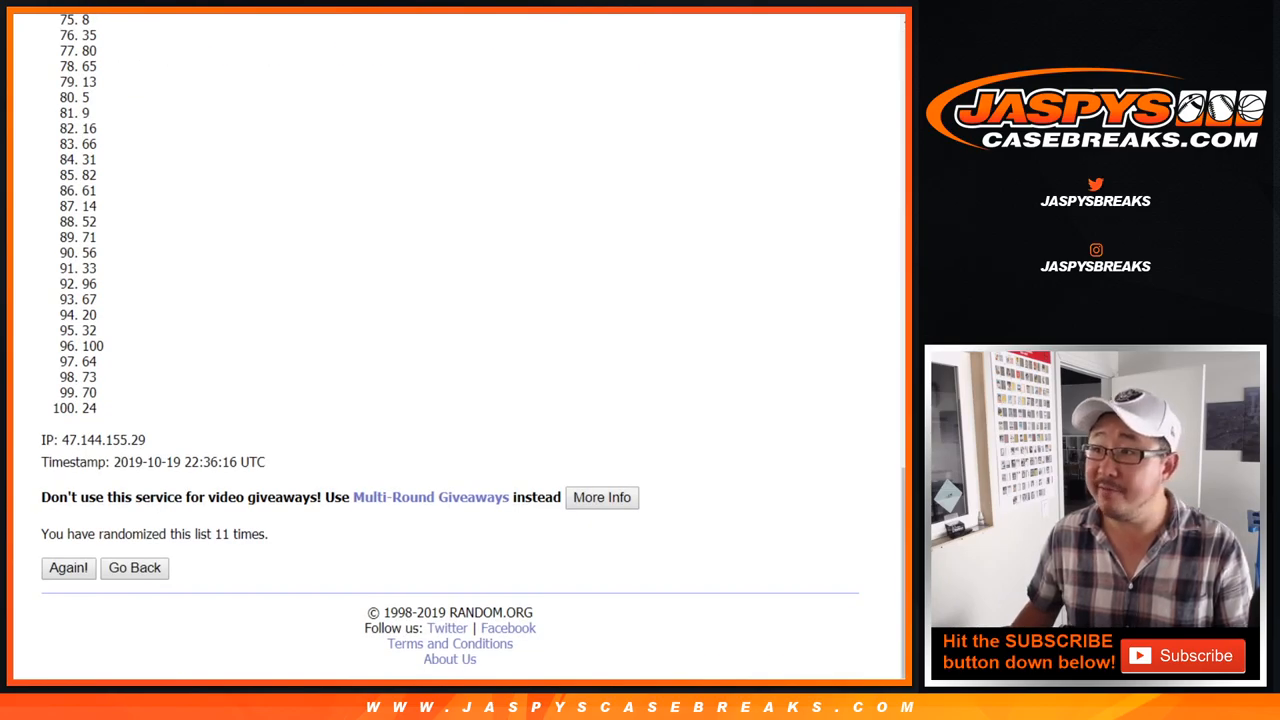
left_click(67, 567)
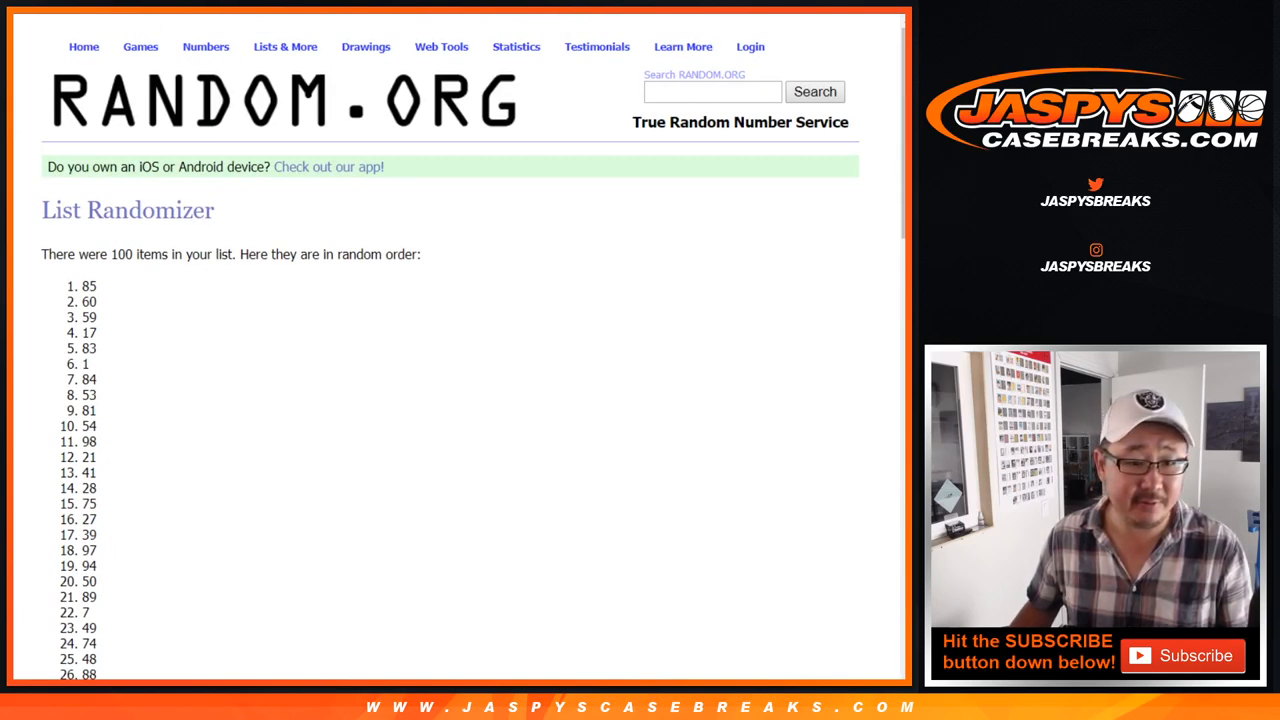
scroll("down", 3)
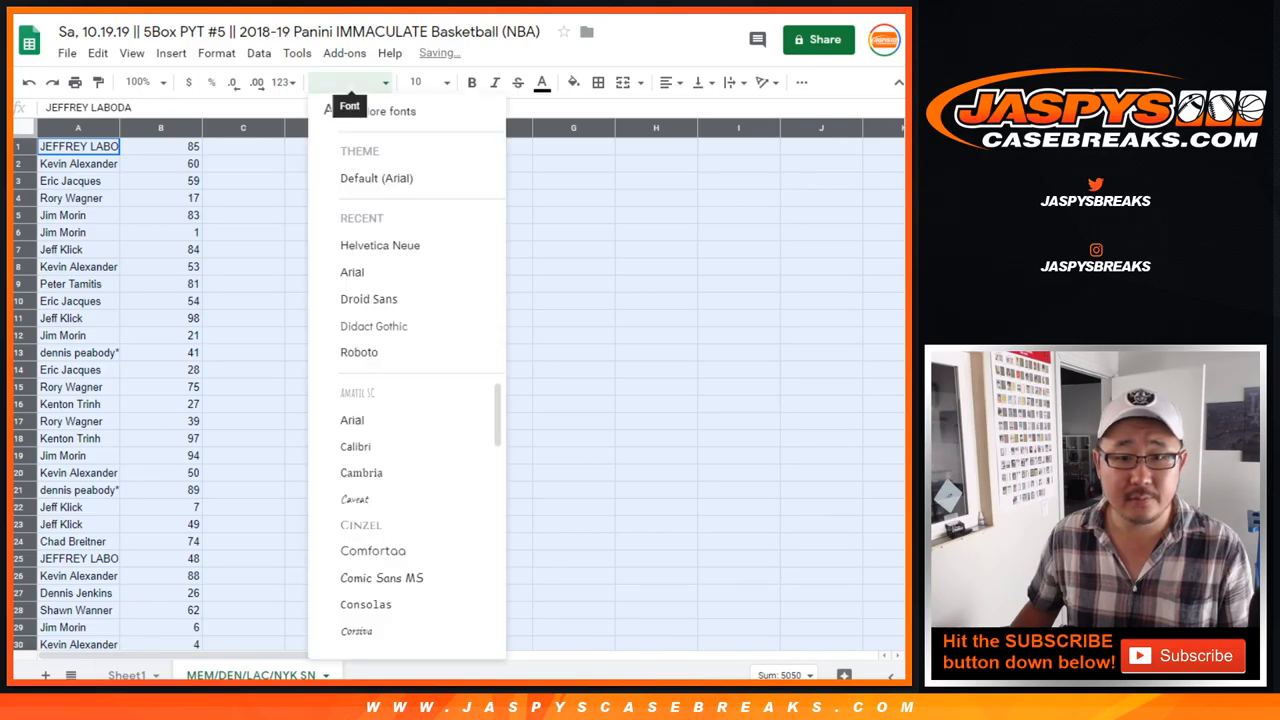
left_click(380, 245)
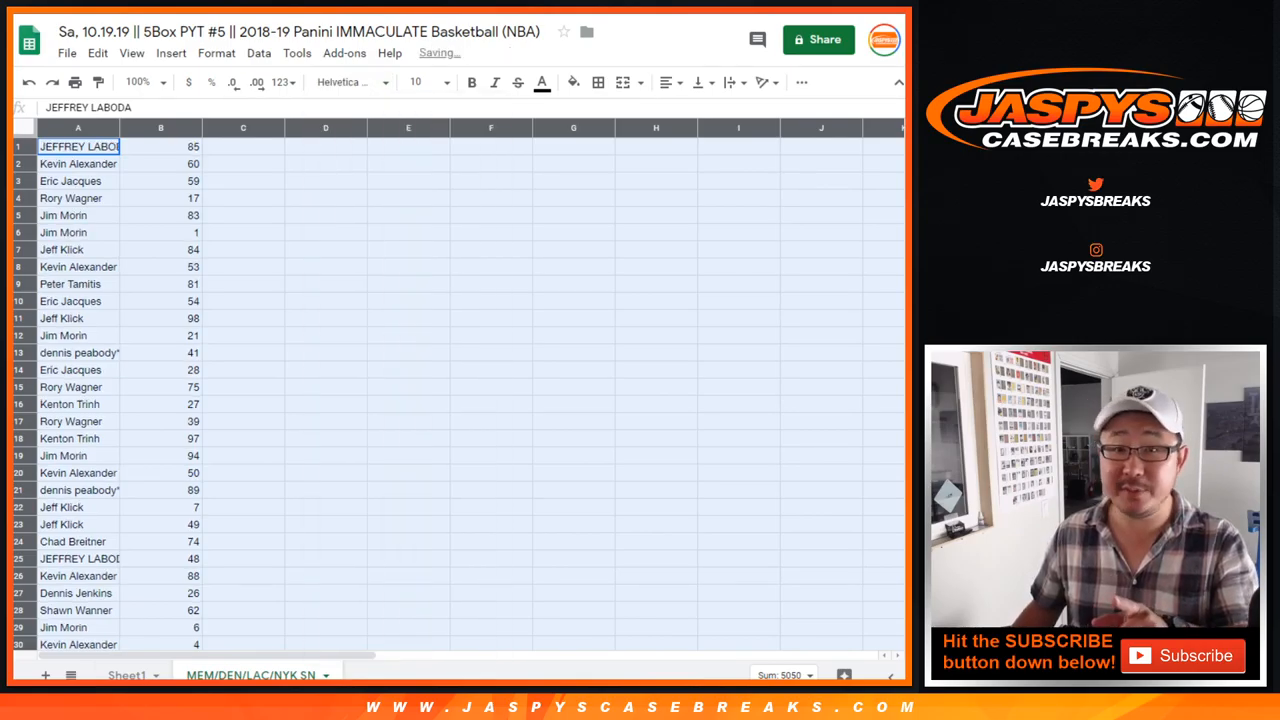
left_click(414, 82)
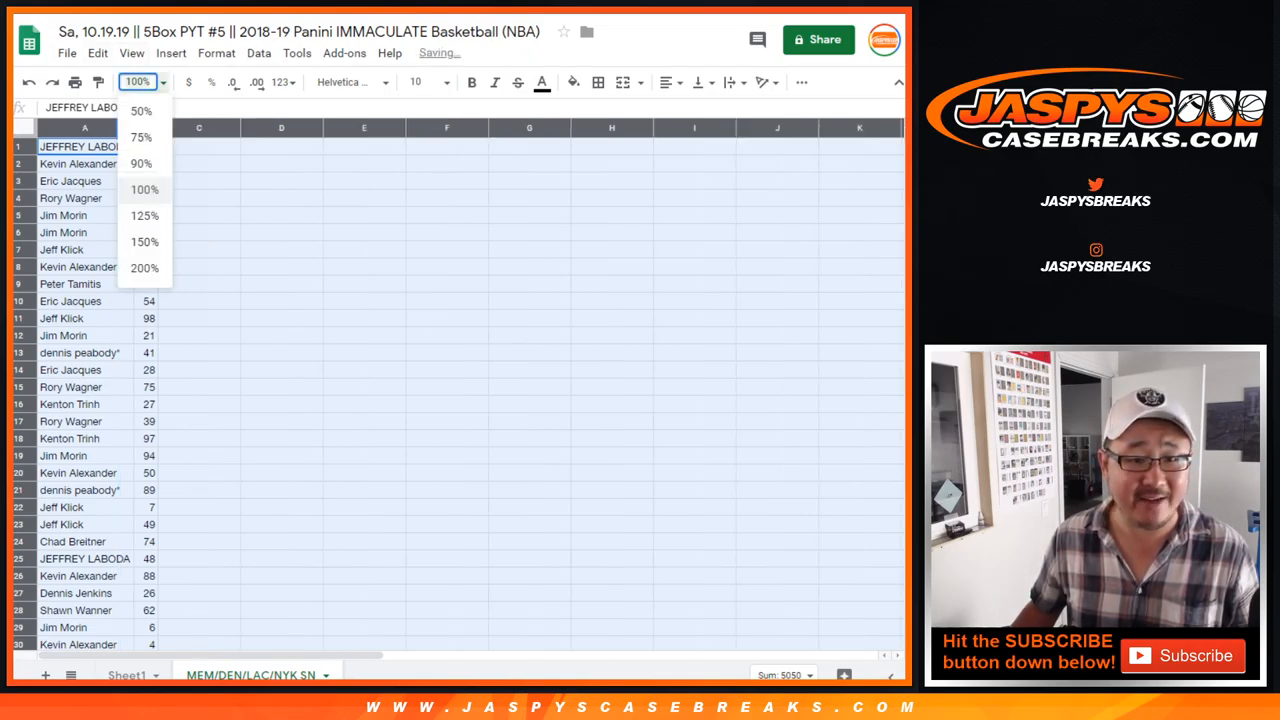
left_click(144, 215)
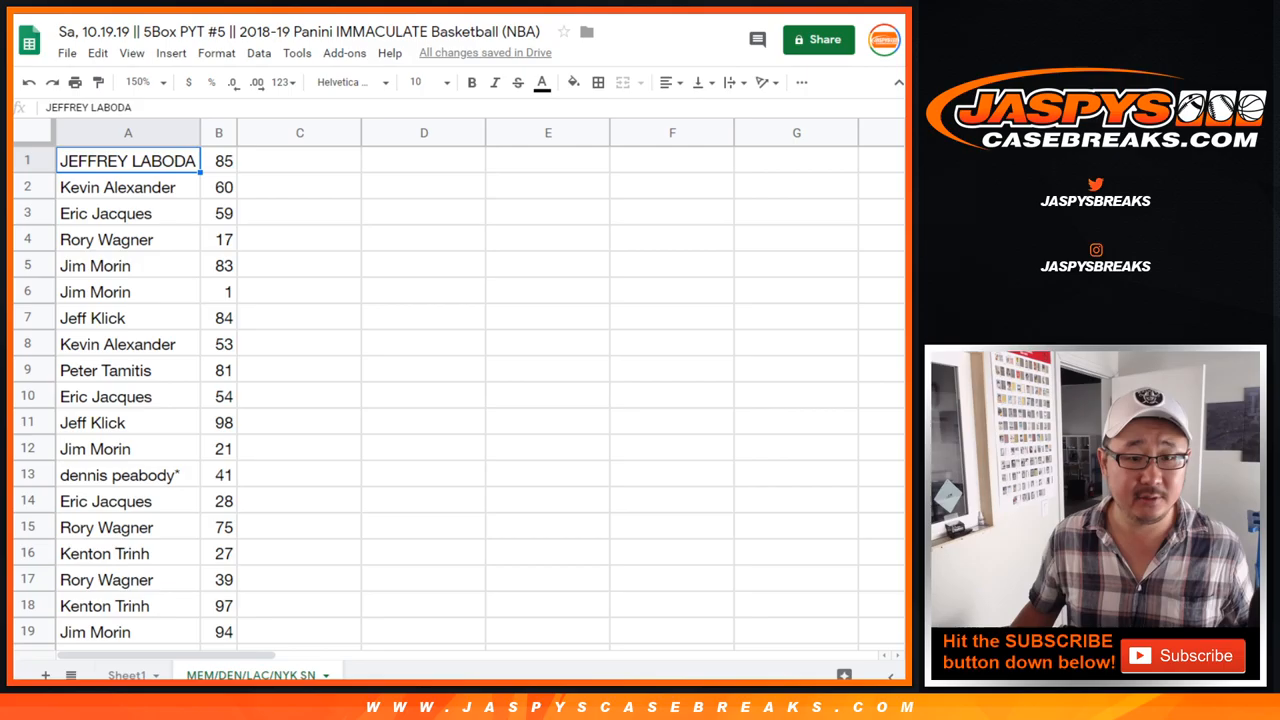
Step: Review all 100 name-serial rows down to row 100, then select the names column
scroll("down", 3)
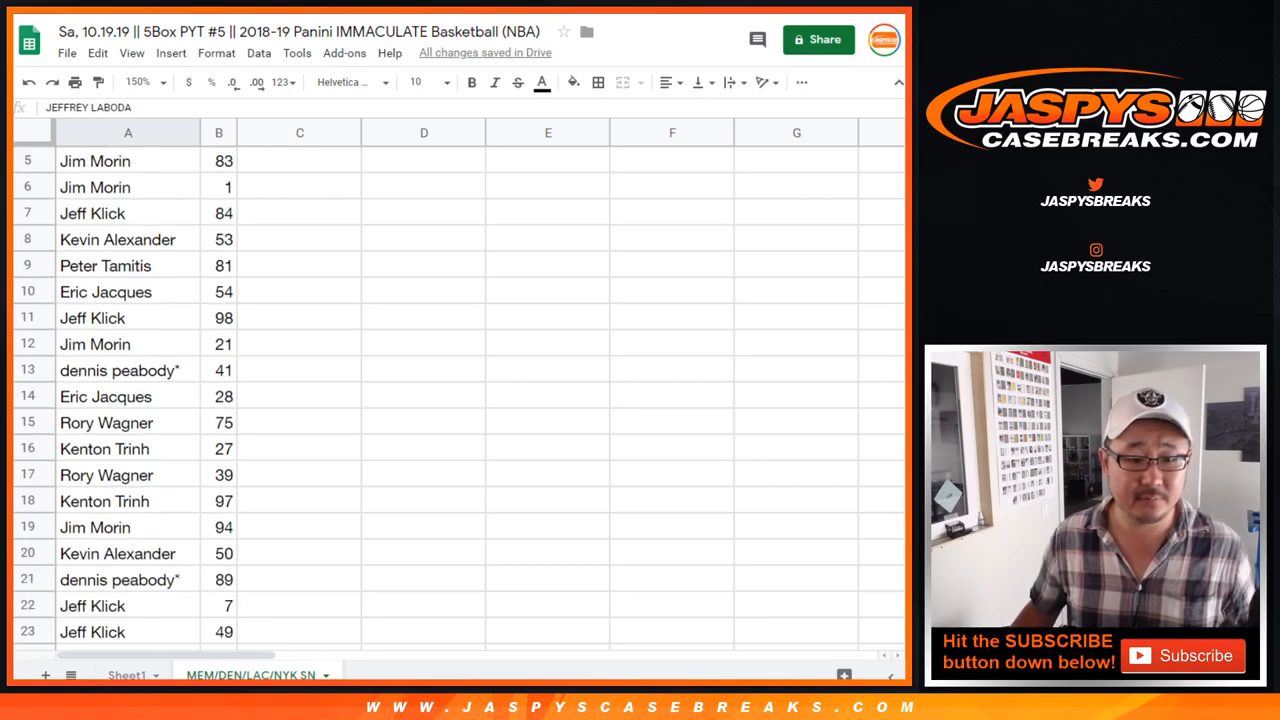
scroll("up", 3)
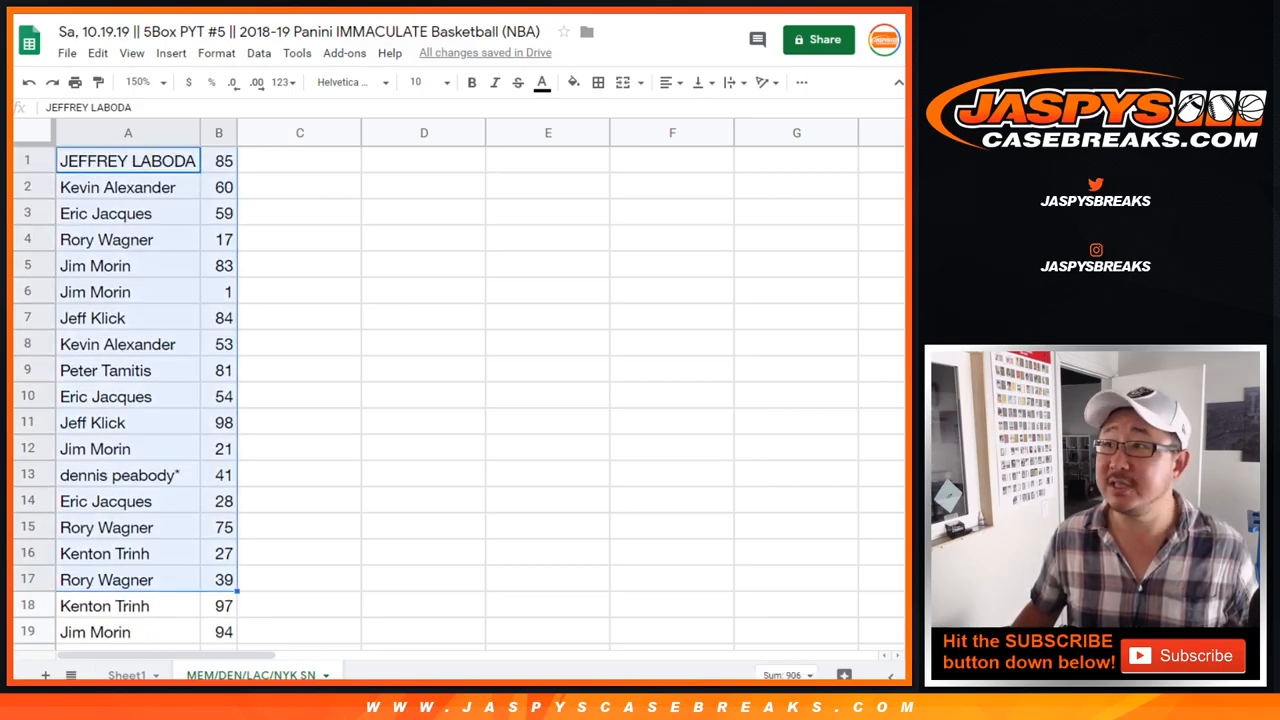
scroll("down", 3)
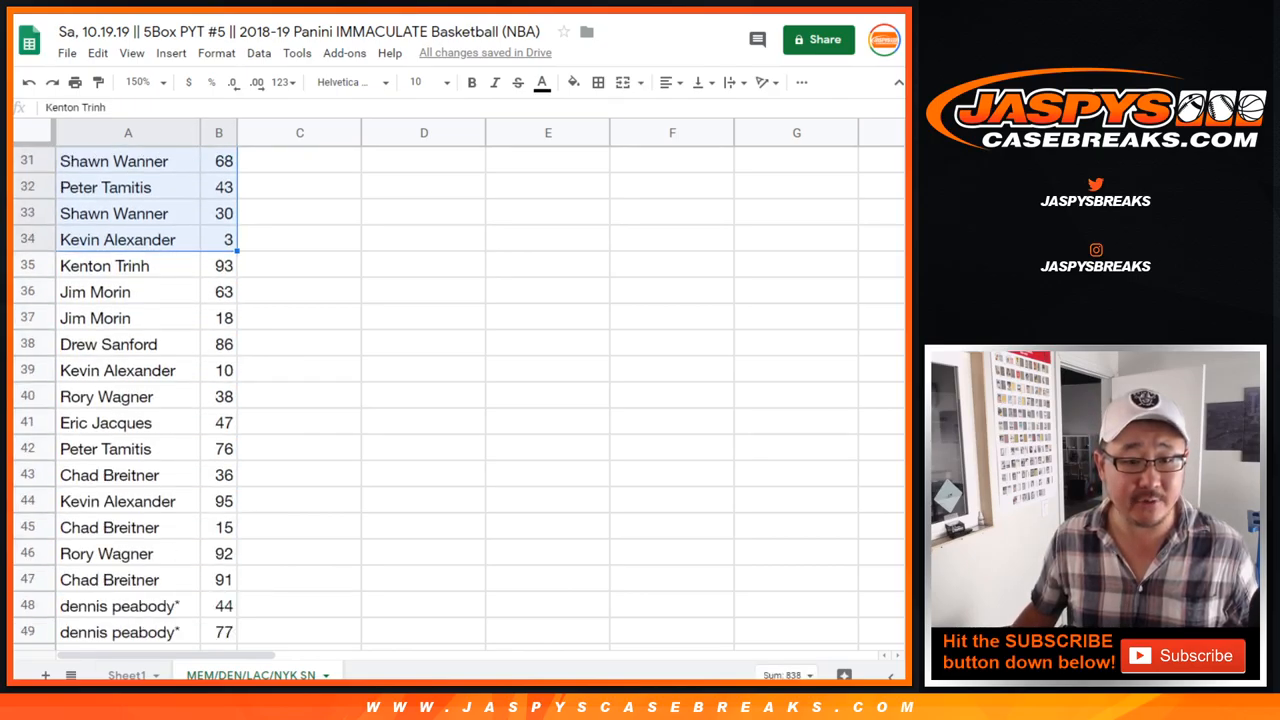
scroll("down", 3)
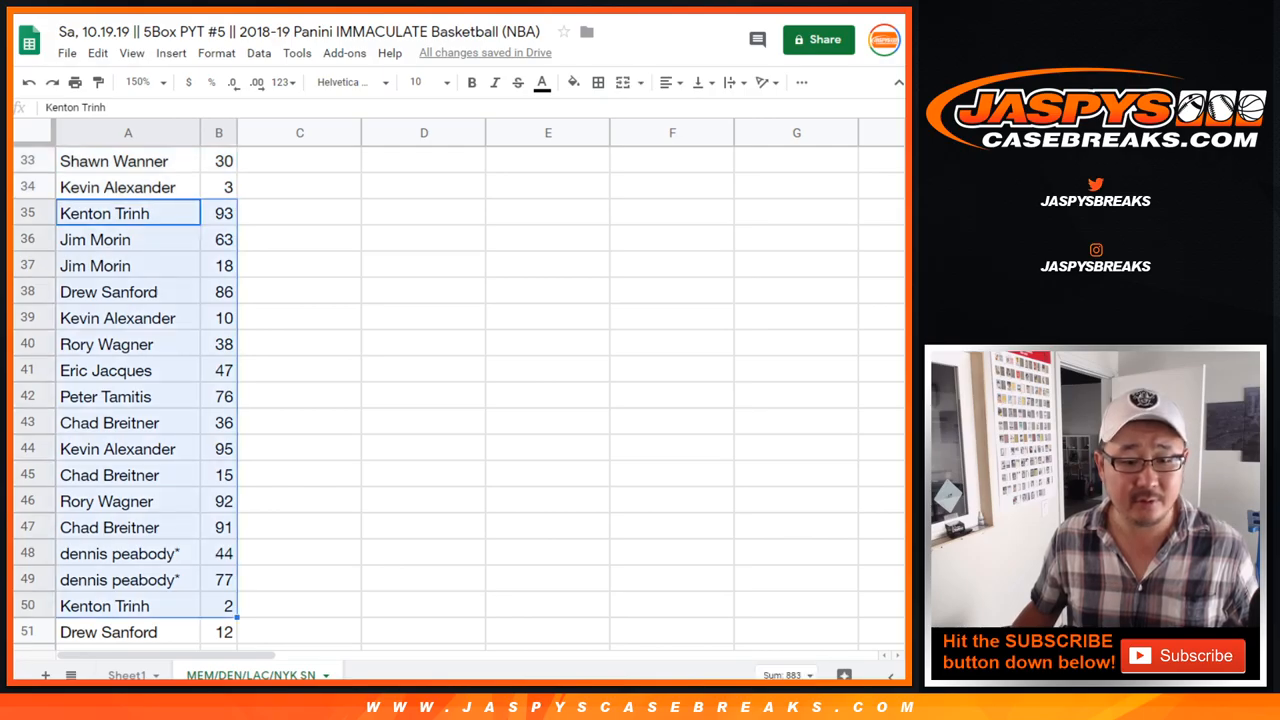
scroll("down", 3)
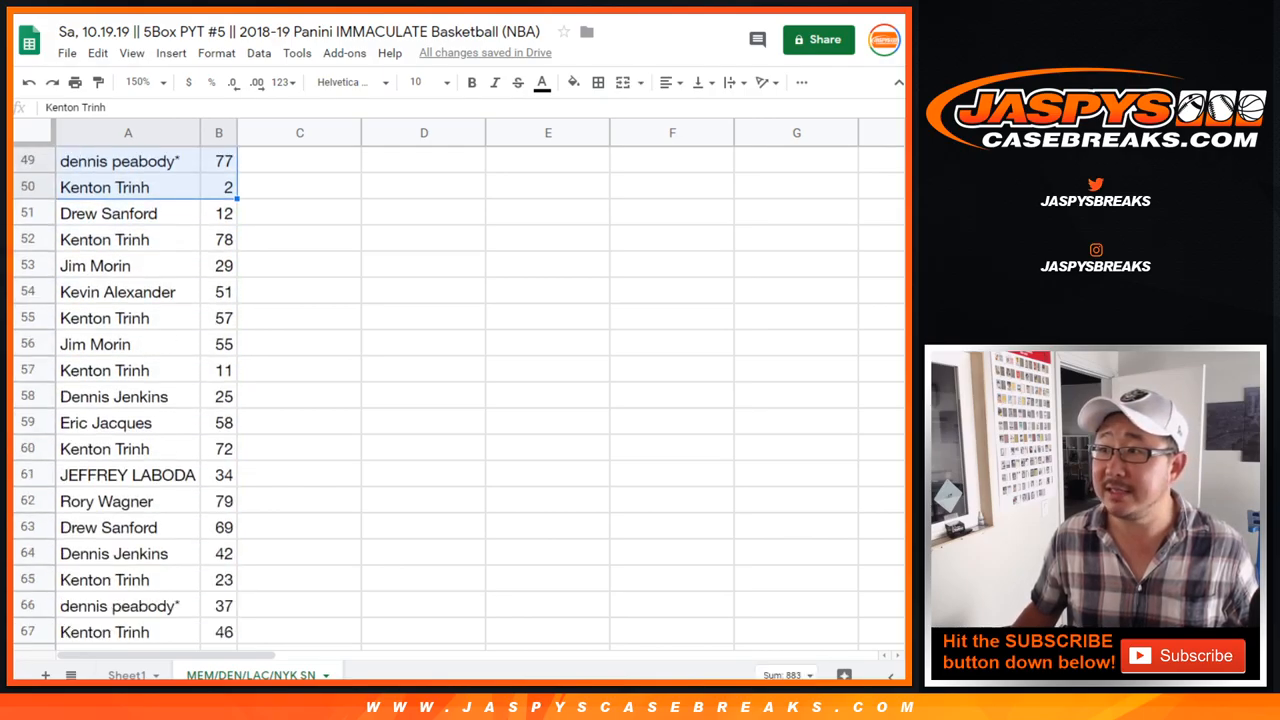
left_click(108, 213)
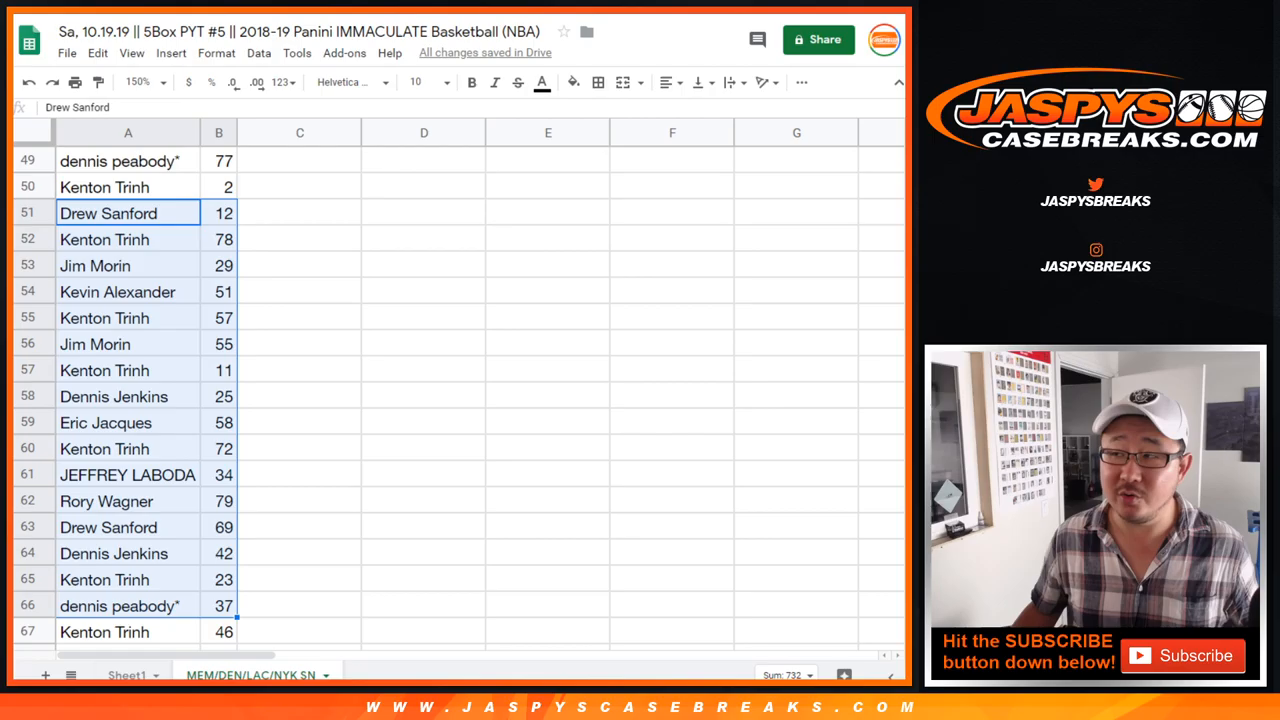
scroll("down", 3)
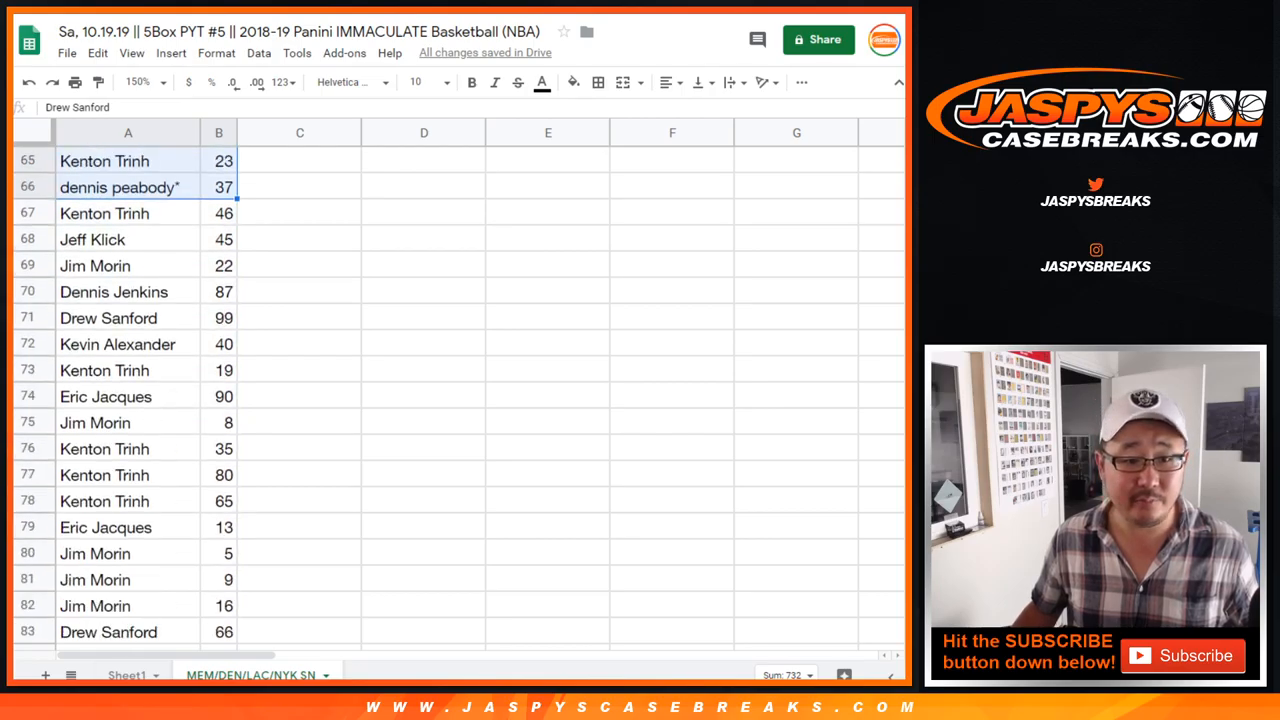
scroll("down", 3)
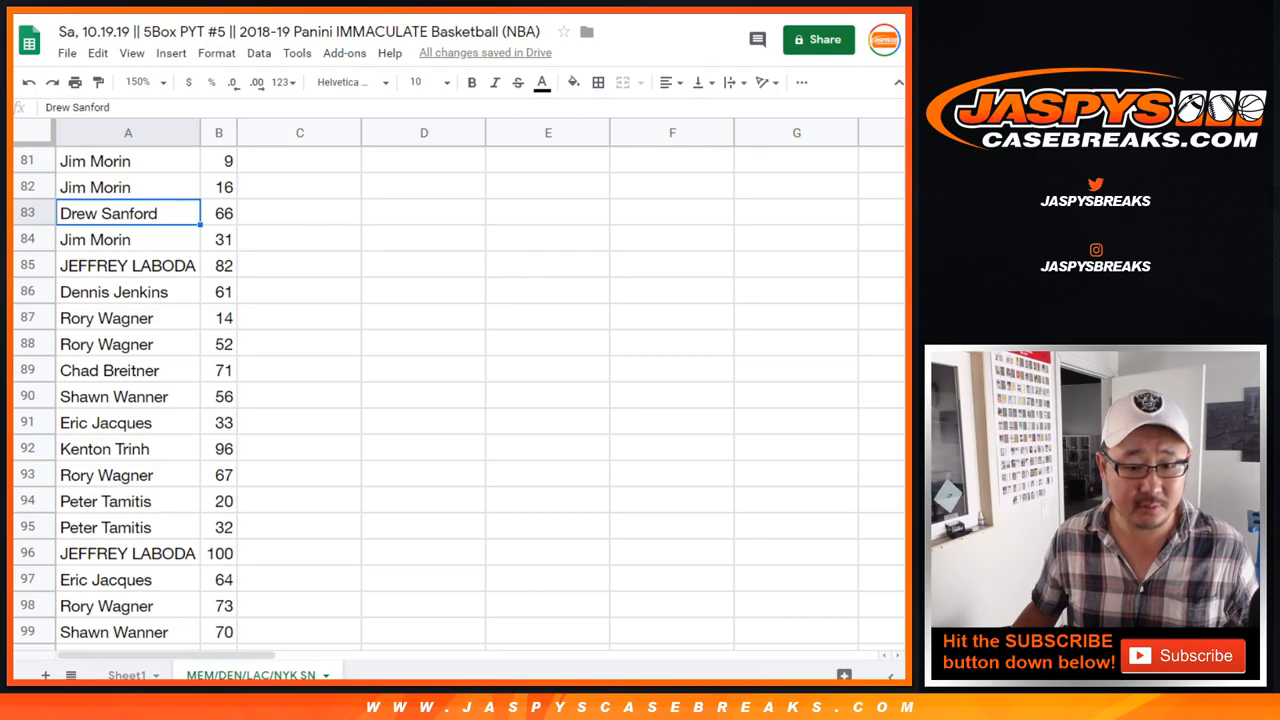
scroll("down", 3)
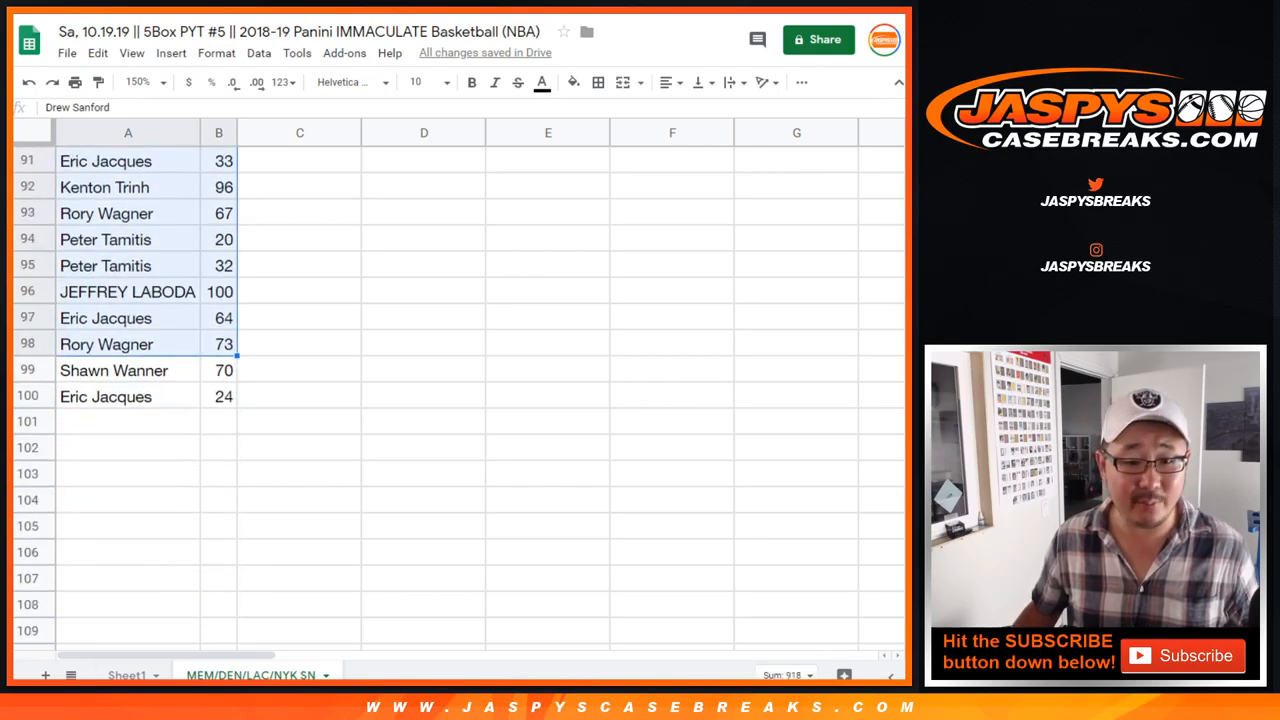
left_click(105, 396)
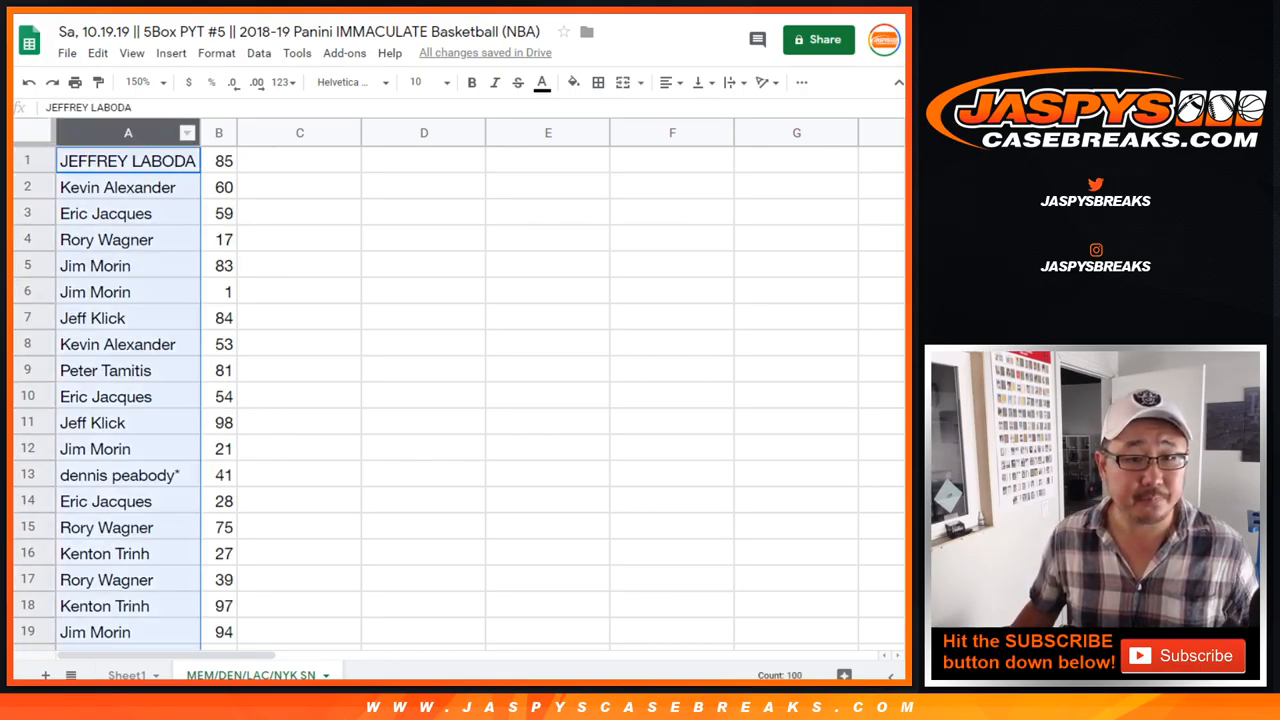
left_click(258, 52)
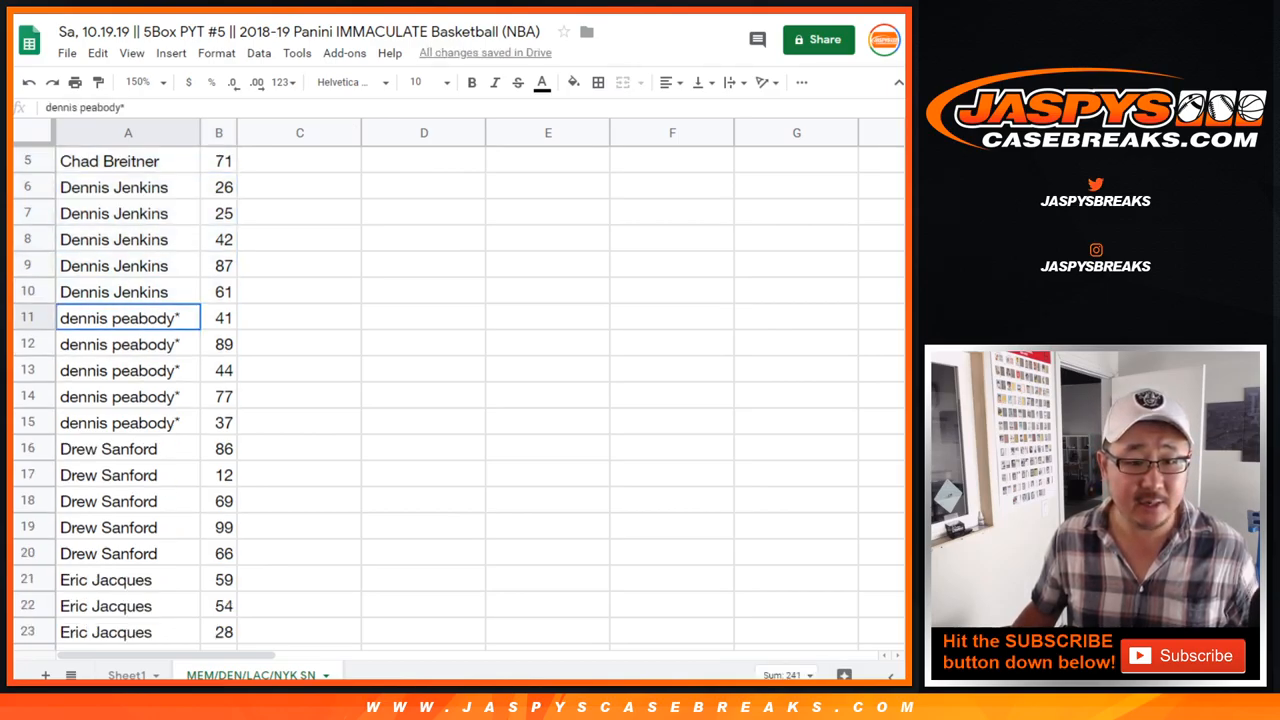
left_click_drag(128, 317, 218, 421)
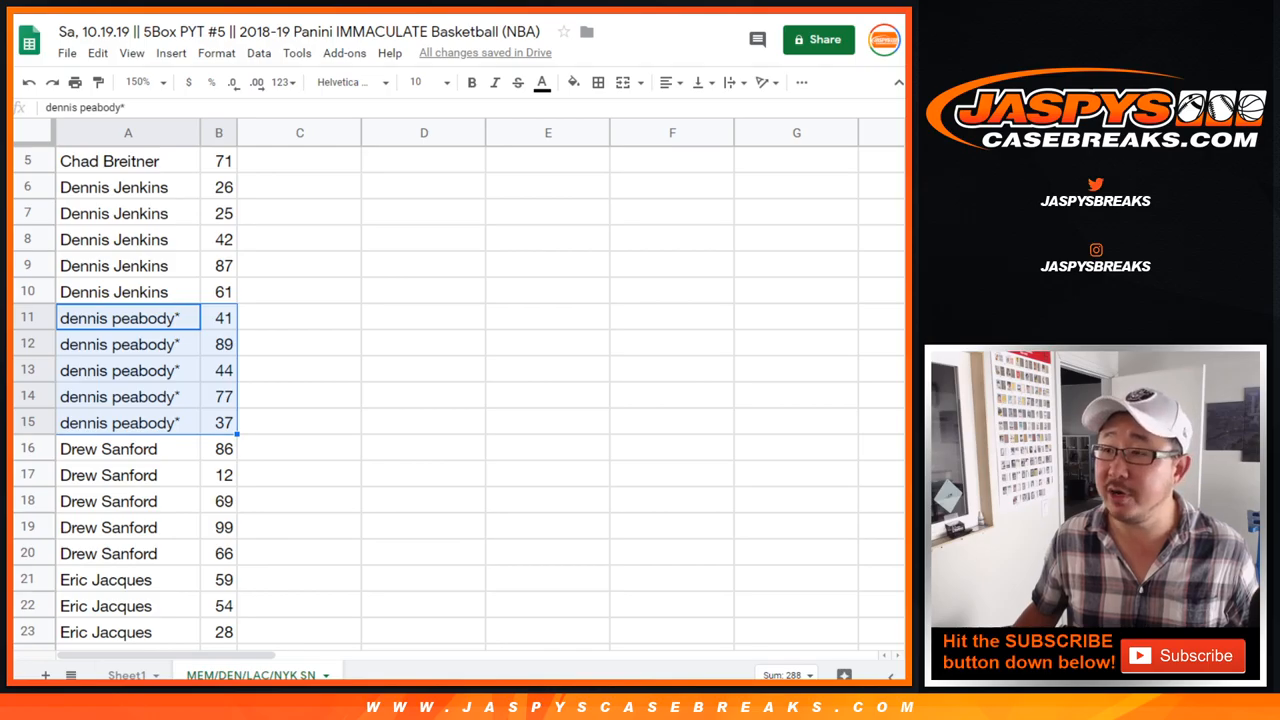
scroll("down", 3)
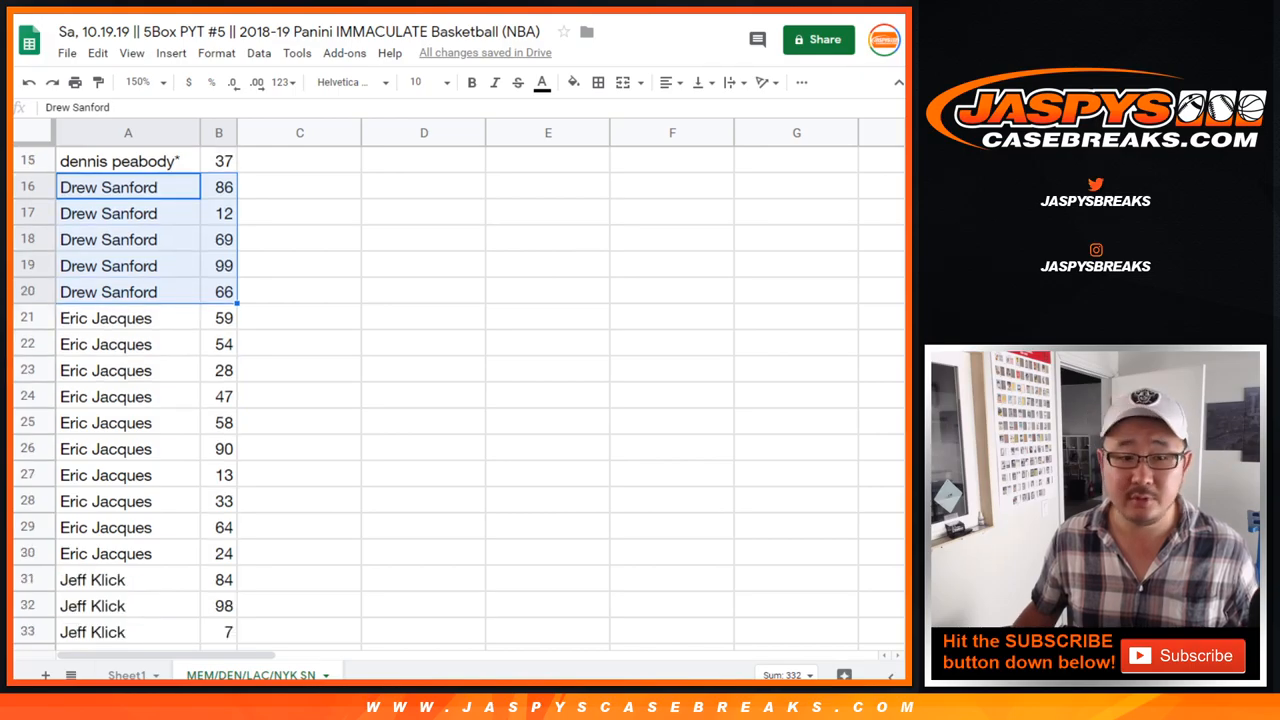
left_click(128, 317)
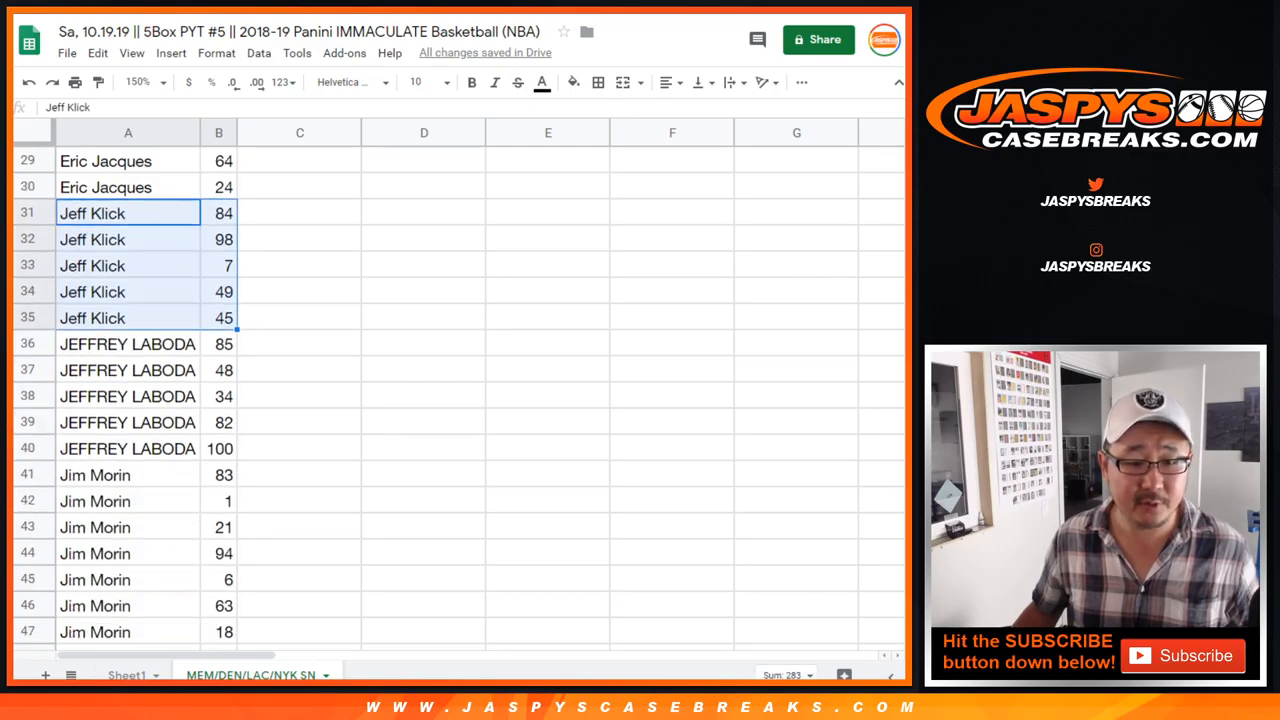
scroll("down", 3)
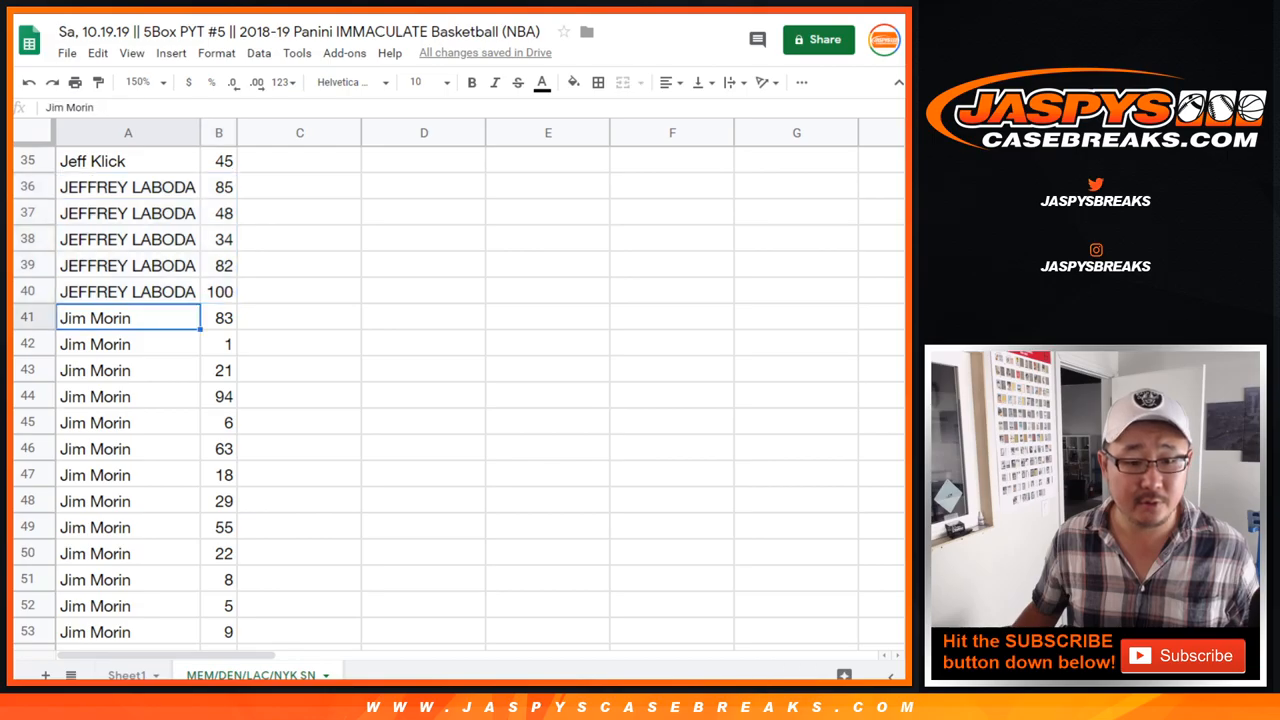
scroll("down", 3)
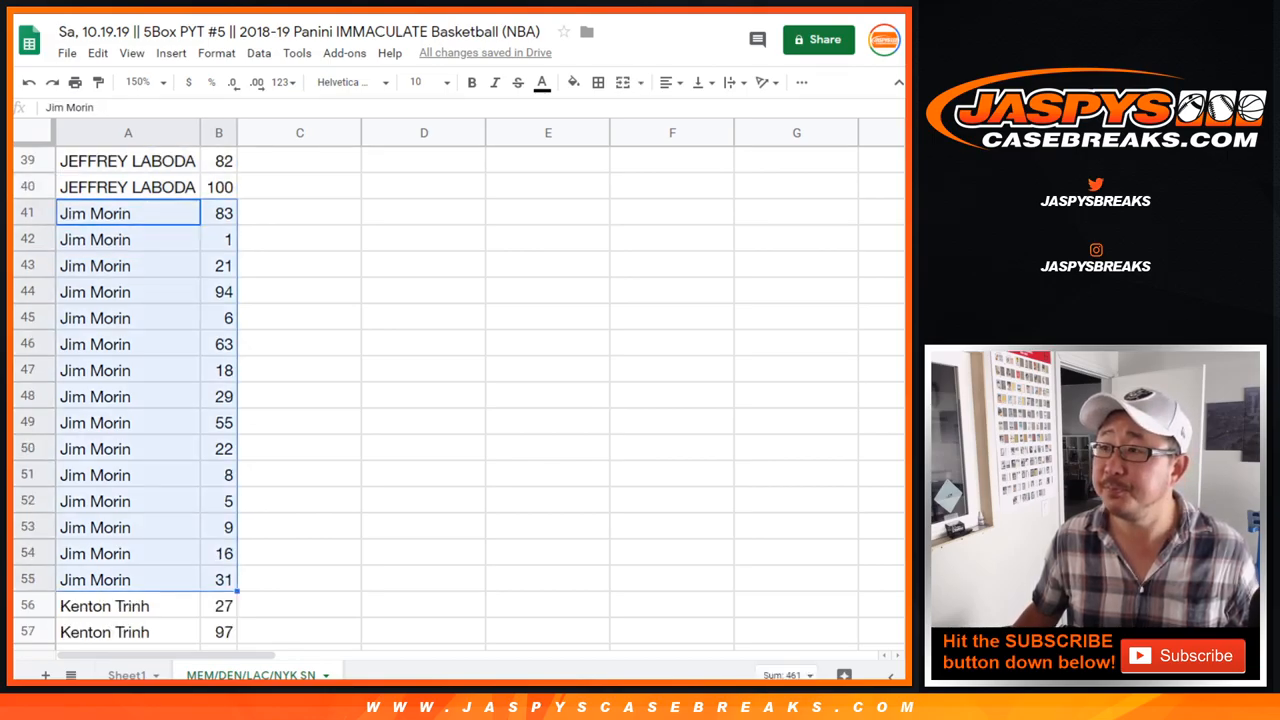
scroll("down", 3)
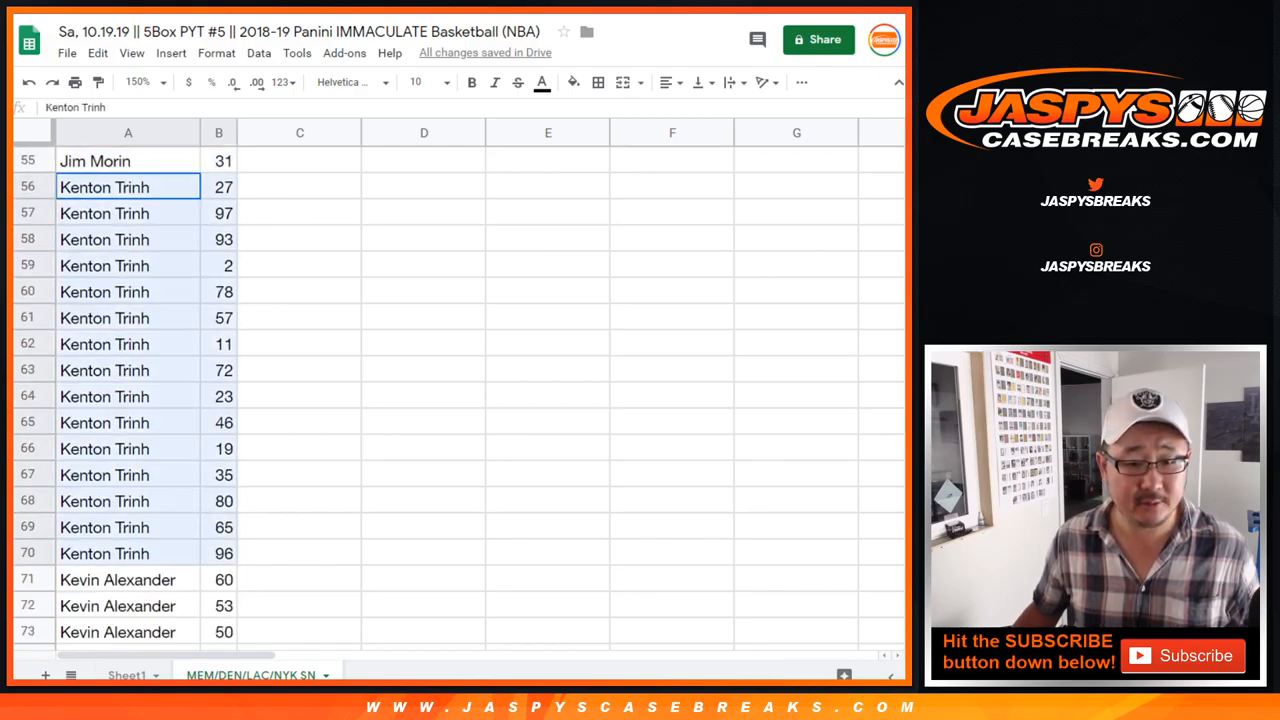
scroll("down", 3)
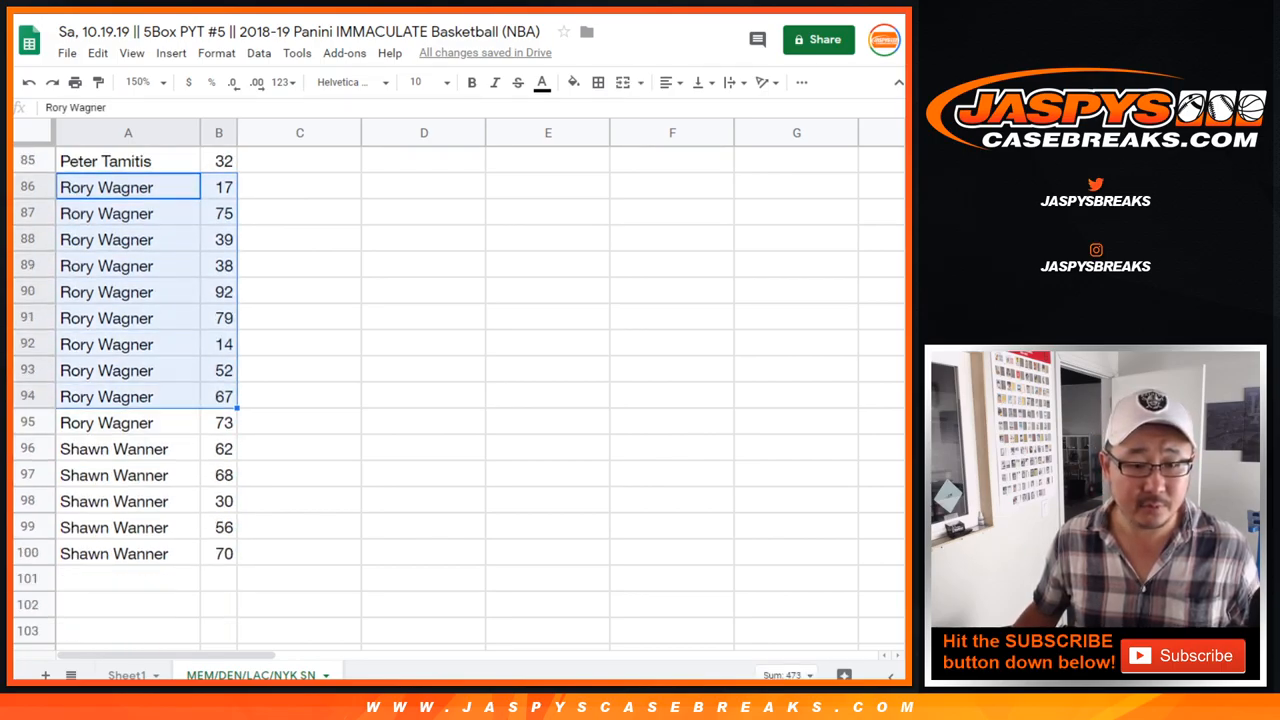
left_click(128, 448)
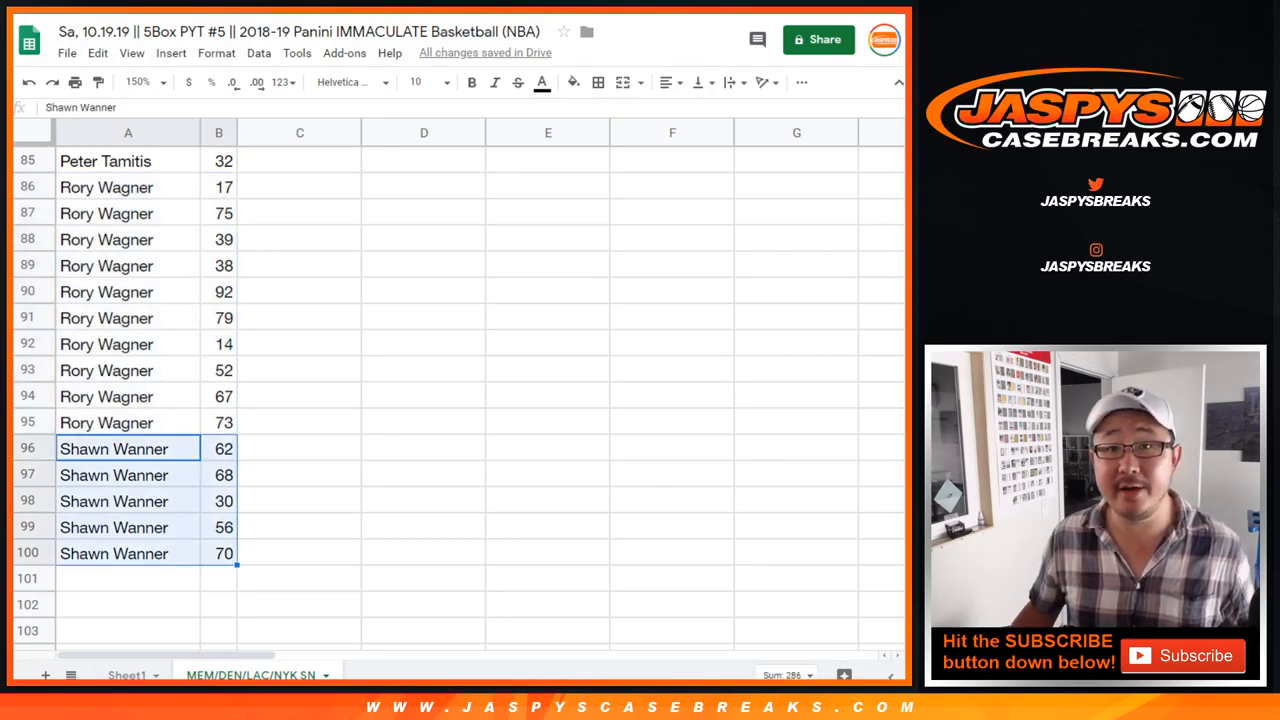
scroll("up", 3)
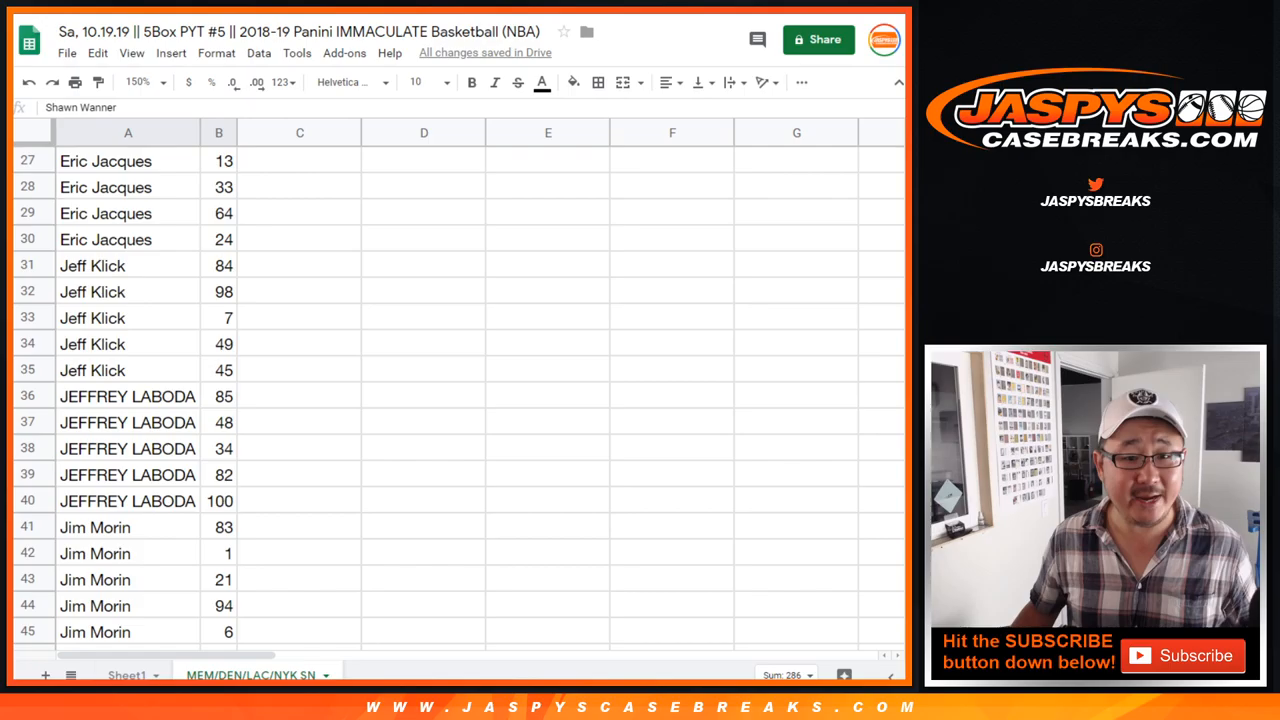
scroll("up", 3)
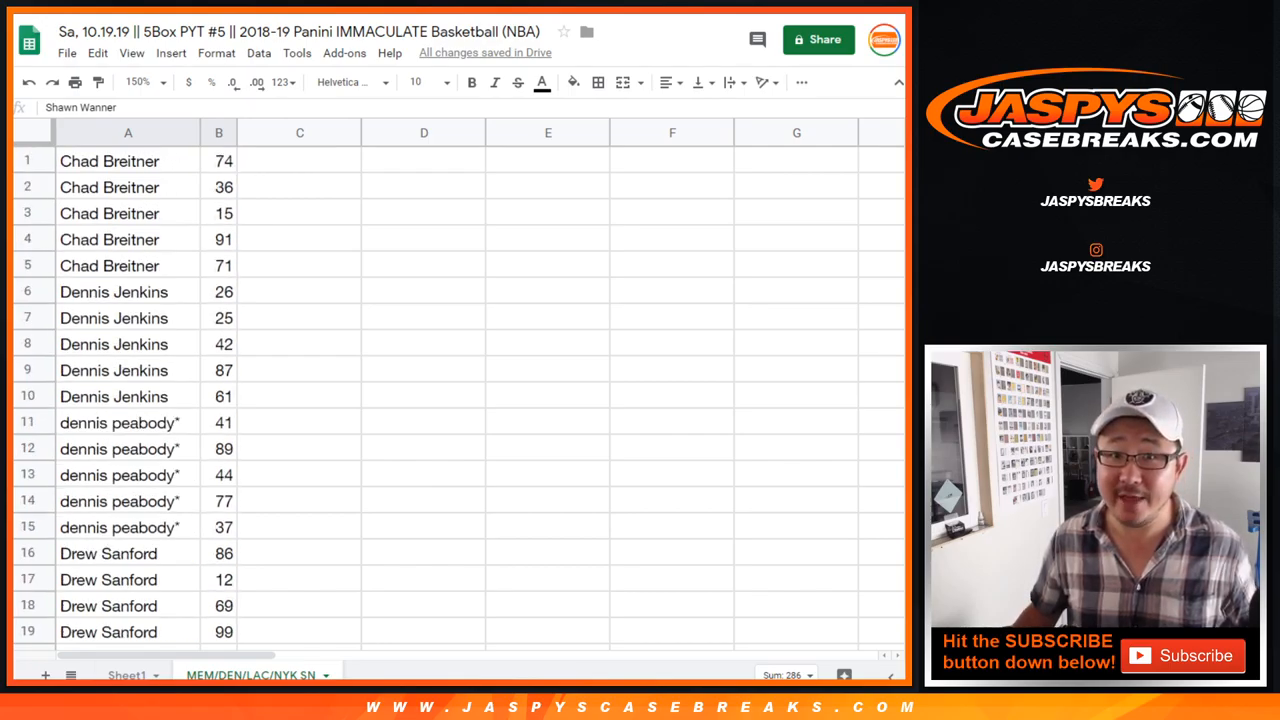